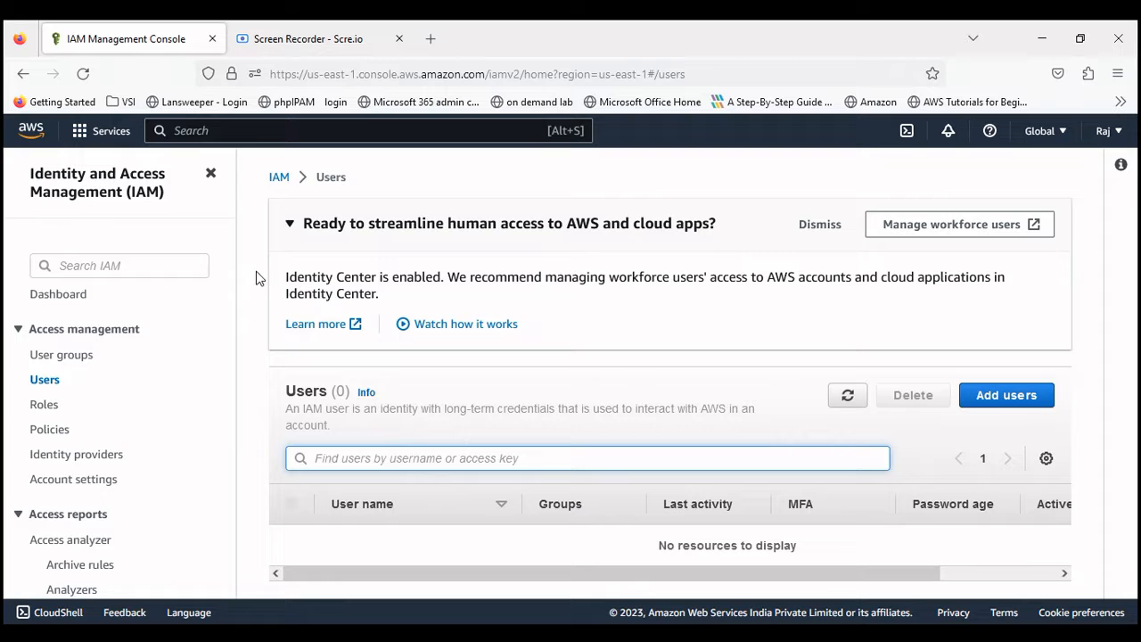
mouse_move(45, 399)
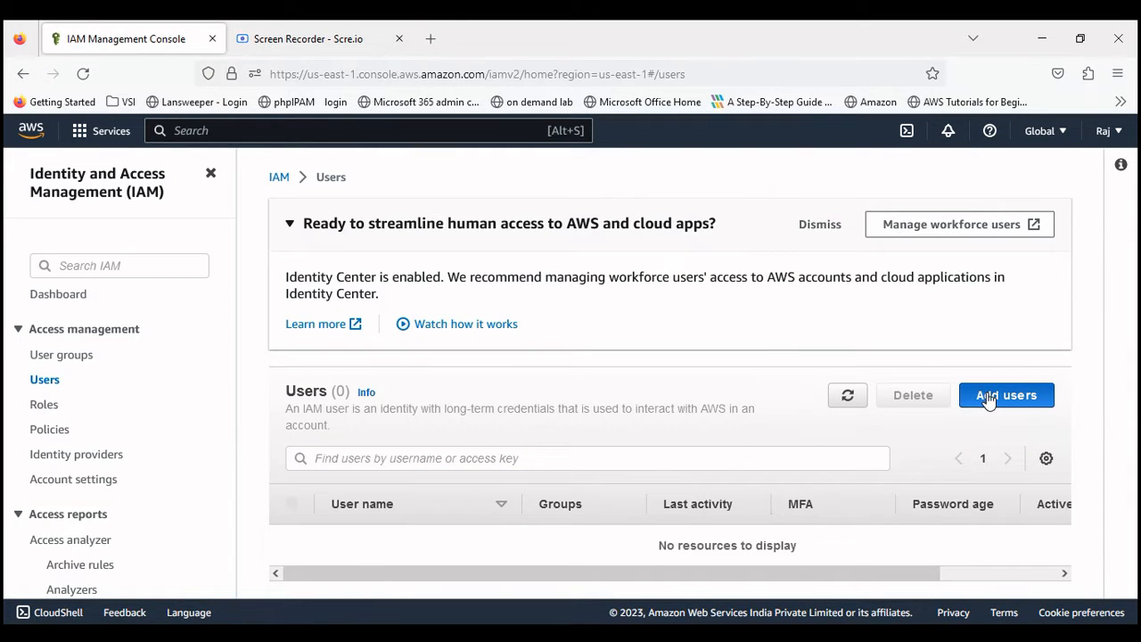
Start a new IAM user named testuser with AWS Management Console access enabled.
left_click(1005, 395)
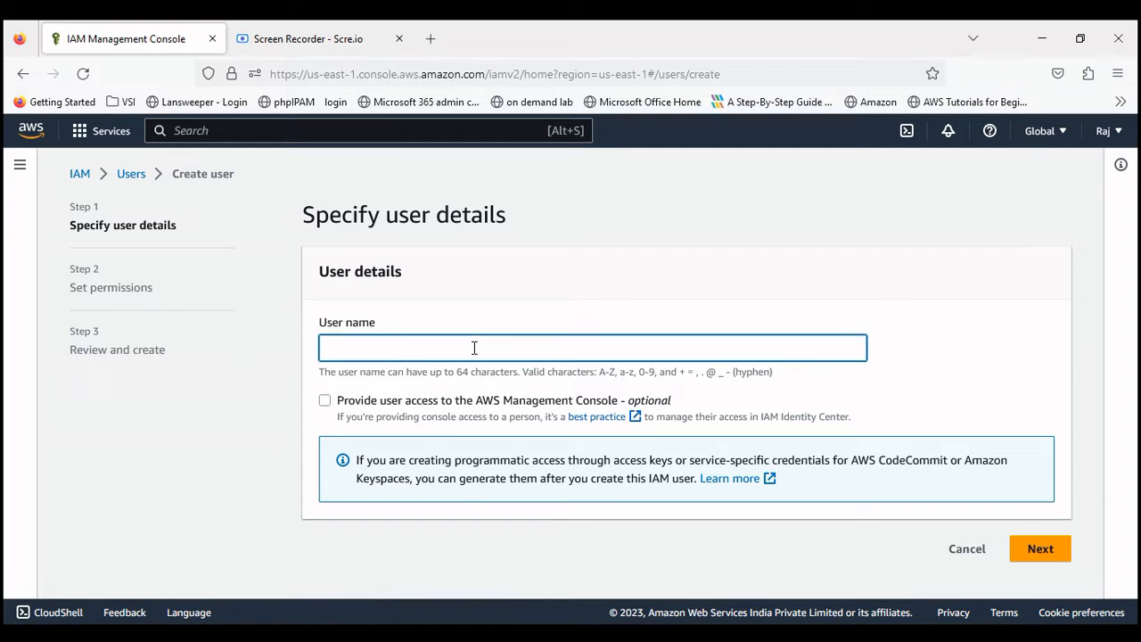
type("testuser")
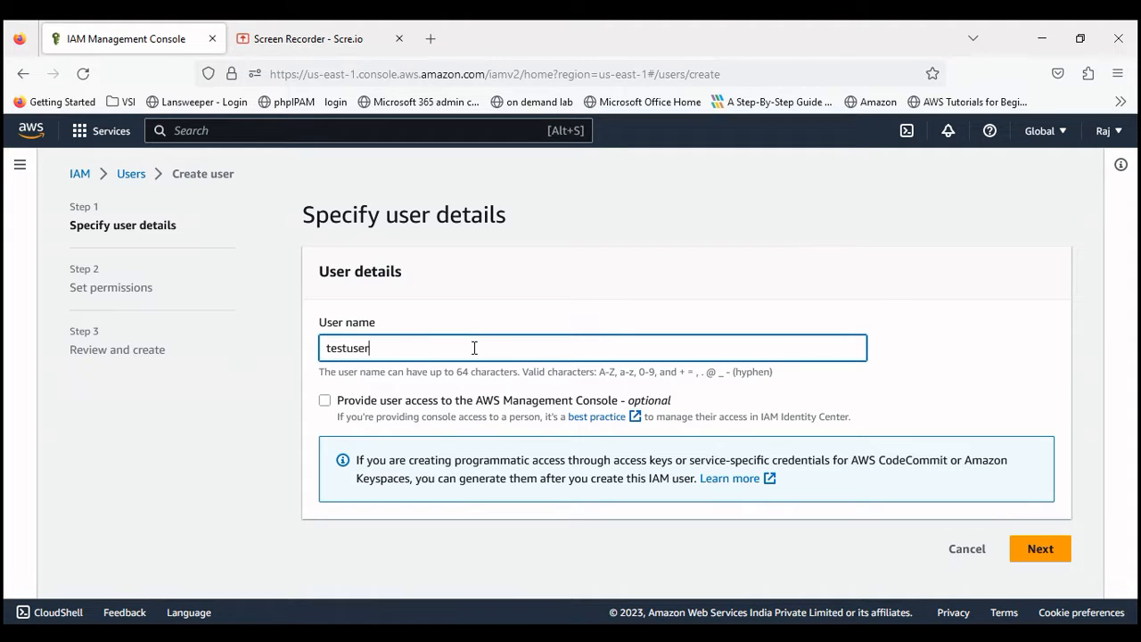
mouse_move(363, 429)
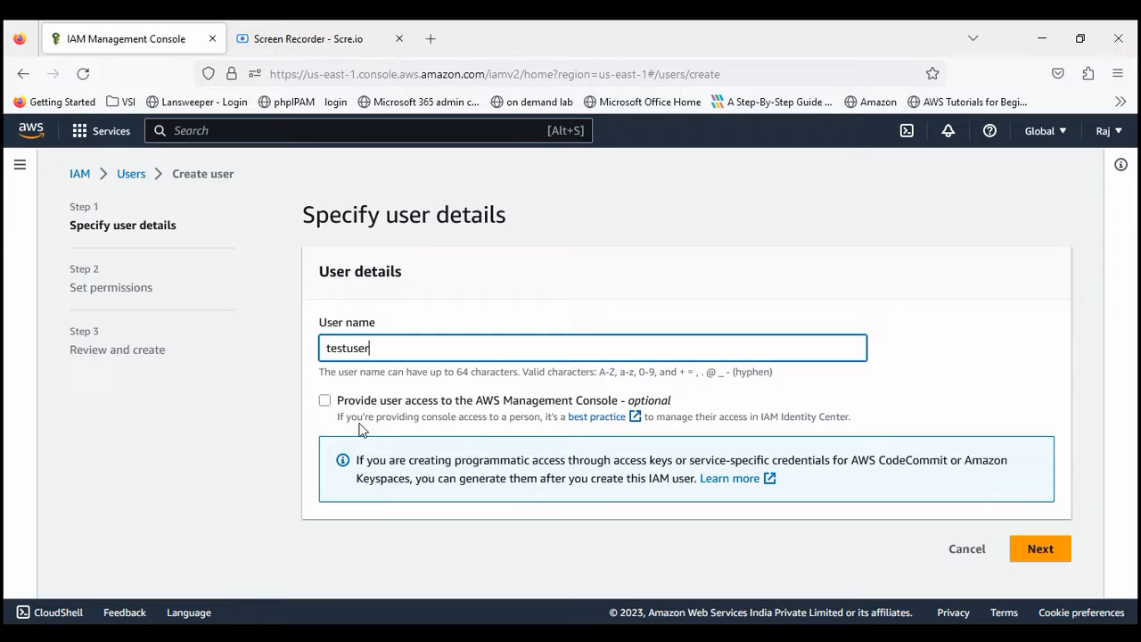
mouse_move(502, 413)
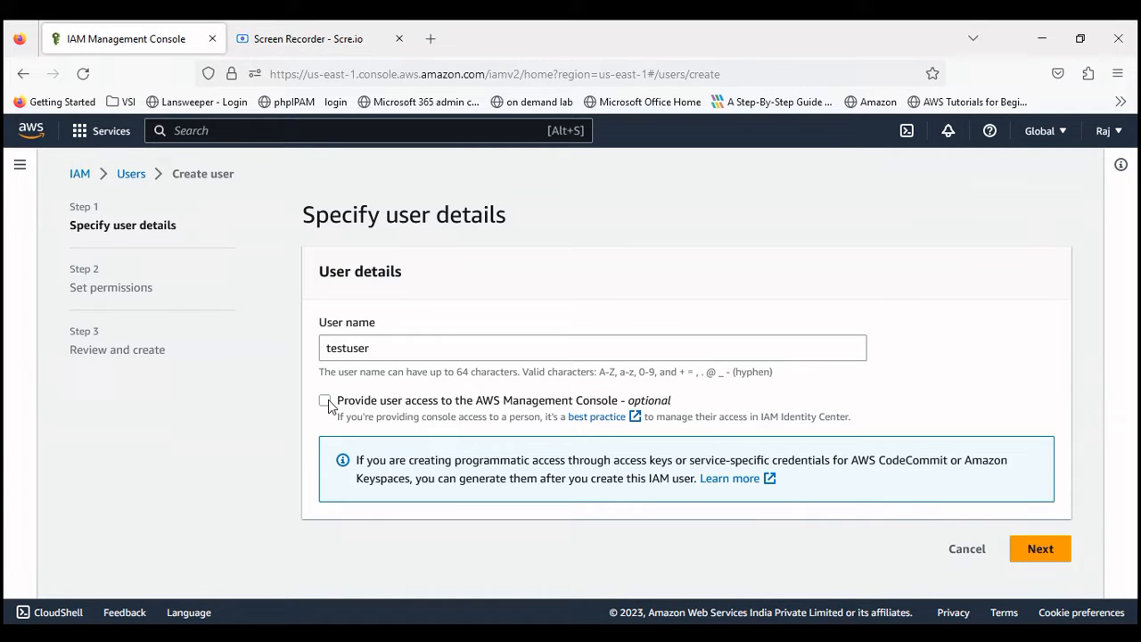
left_click(325, 400)
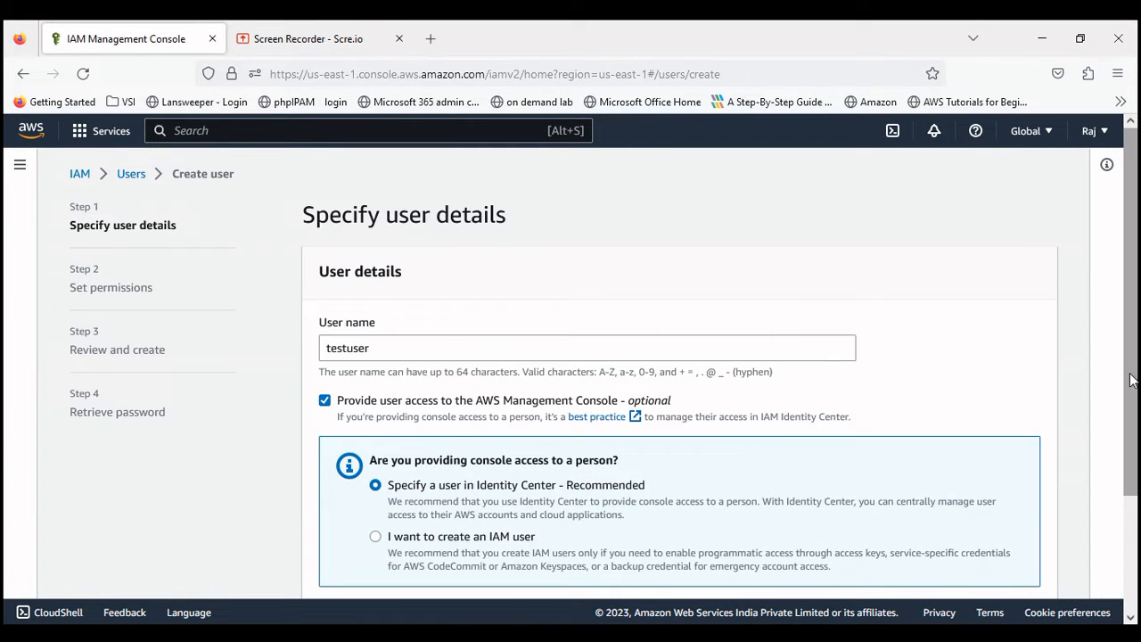
scroll("down", 3)
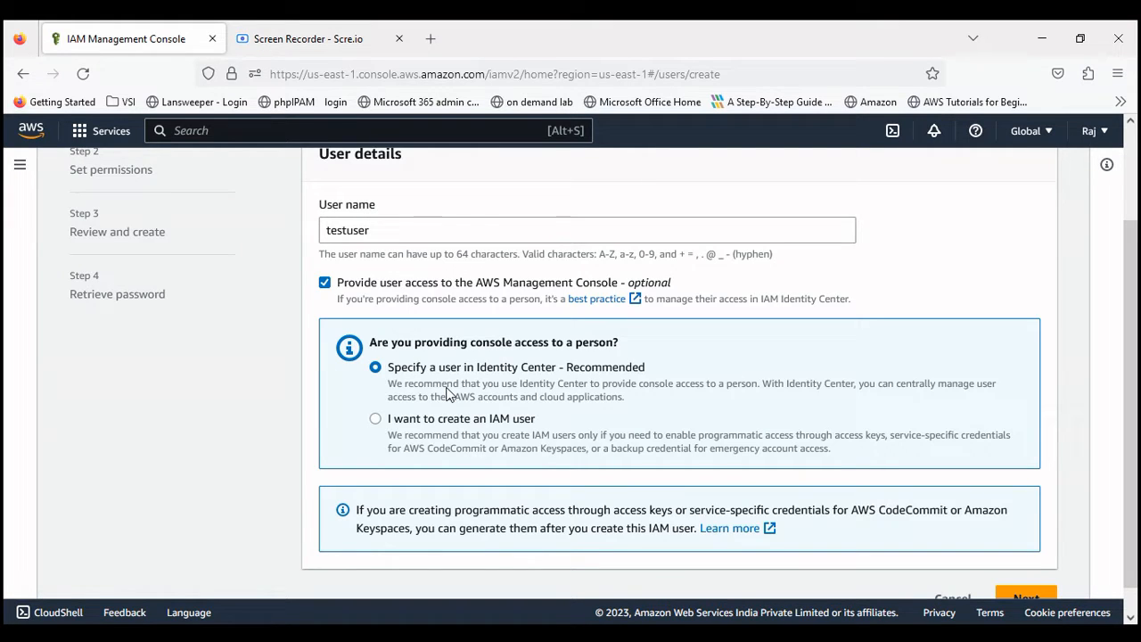
mouse_move(432, 357)
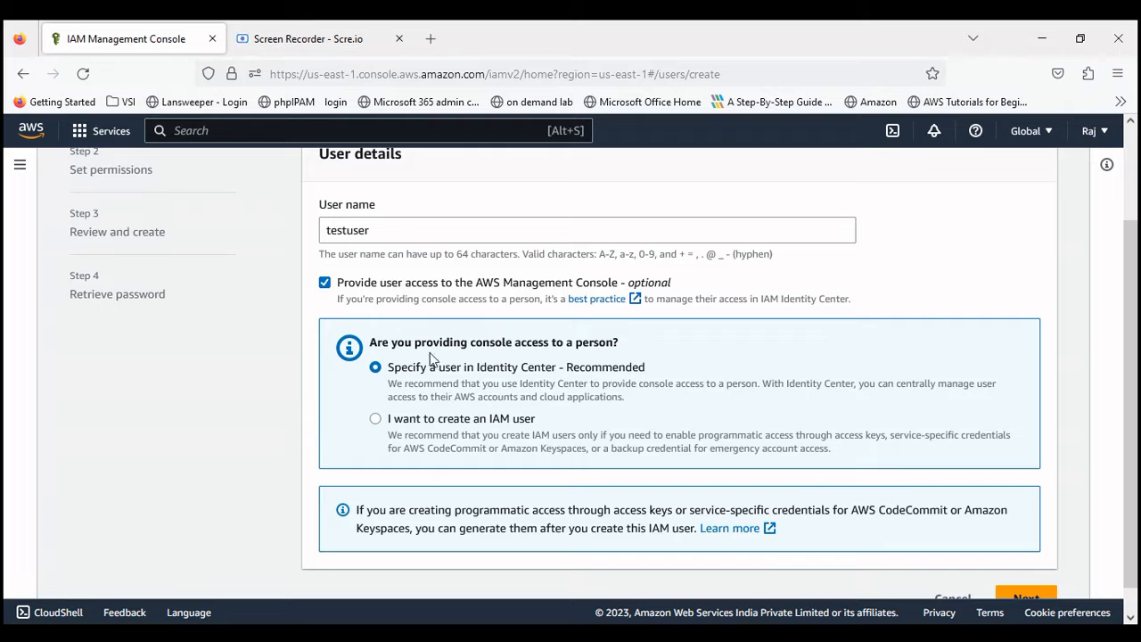
mouse_move(352, 394)
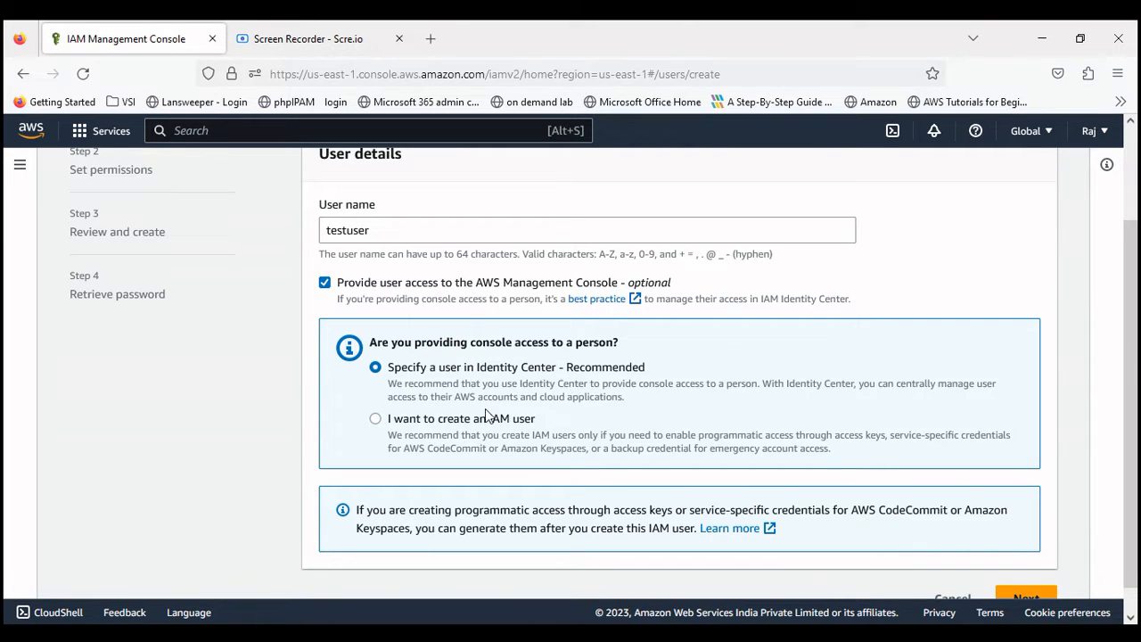
scroll("down", 3)
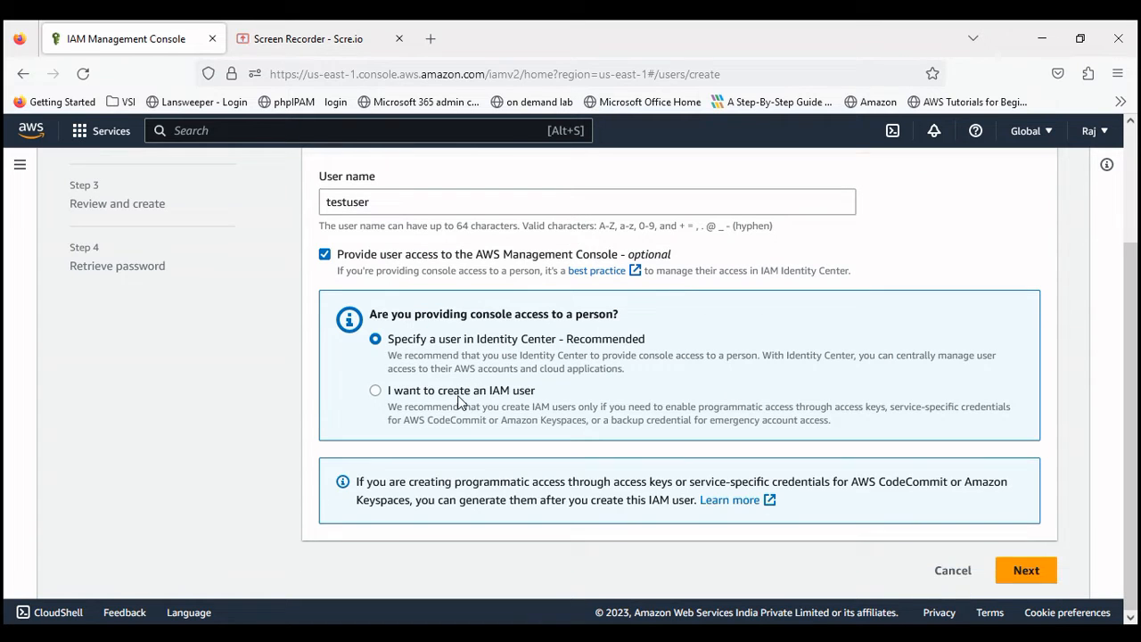
Make testuser an IAM user with a custom console password, then go to permissions.
left_click(373, 389)
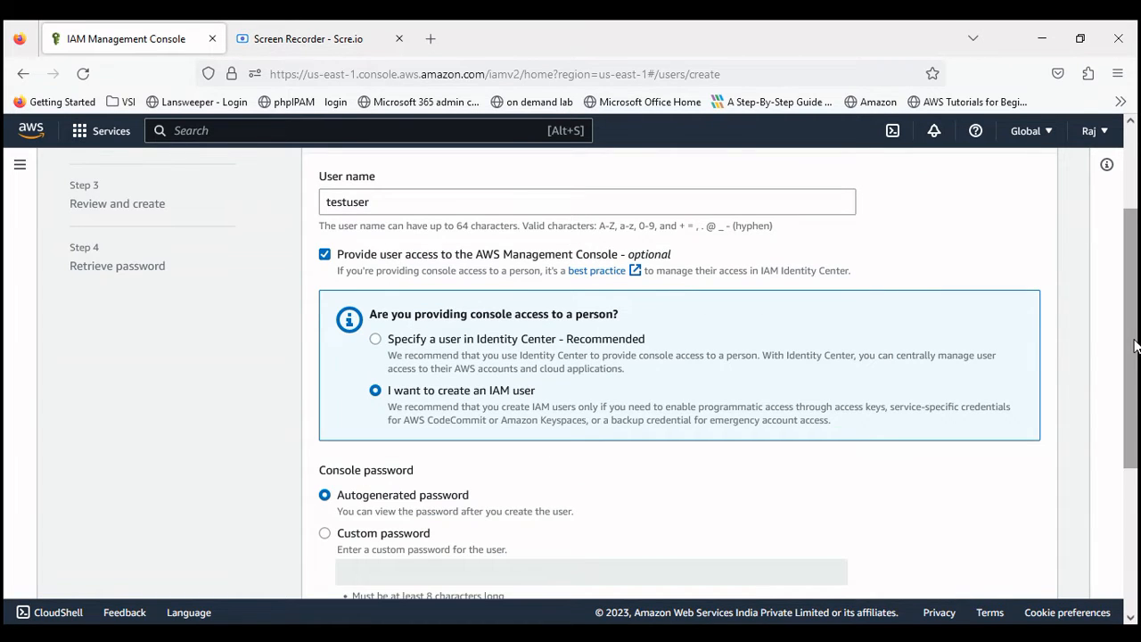
scroll("down", 3)
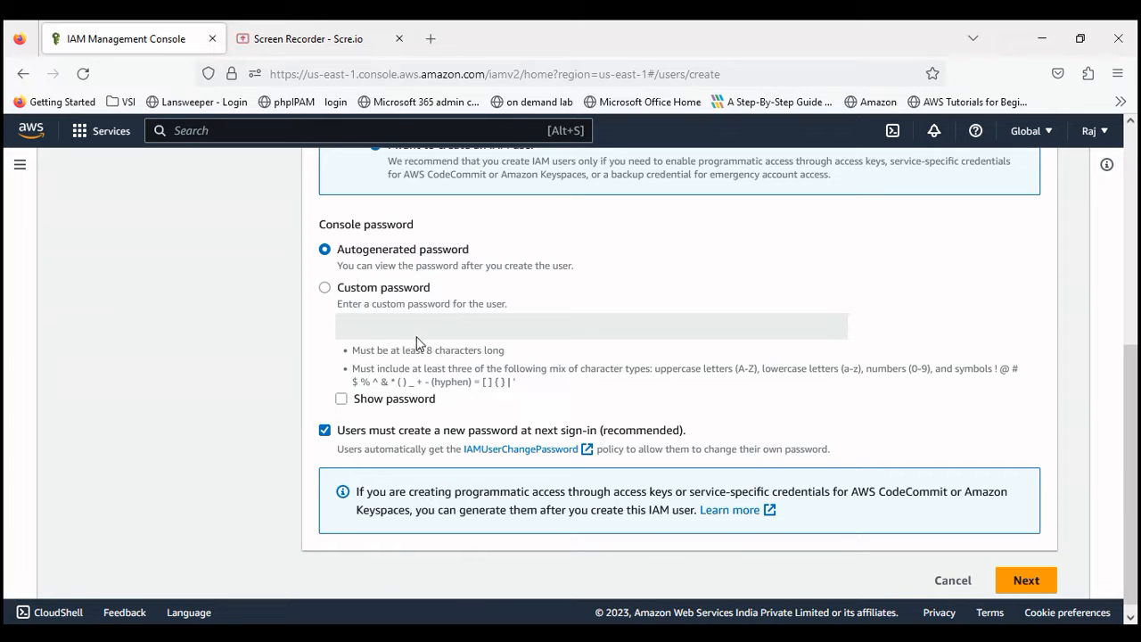
left_click(325, 287)
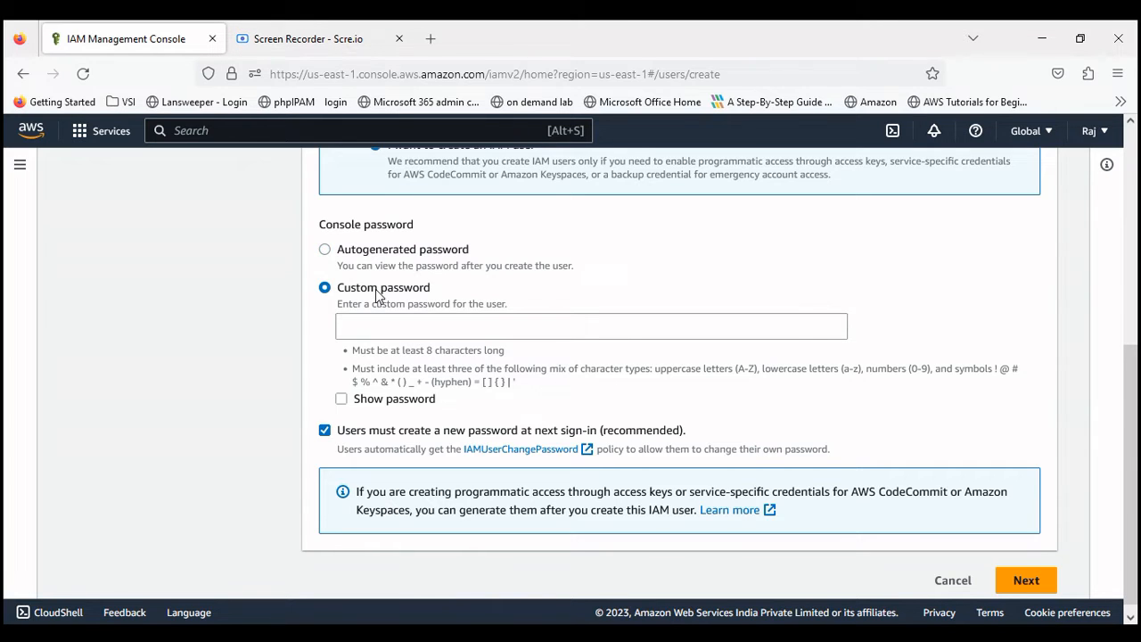
left_click(591, 325)
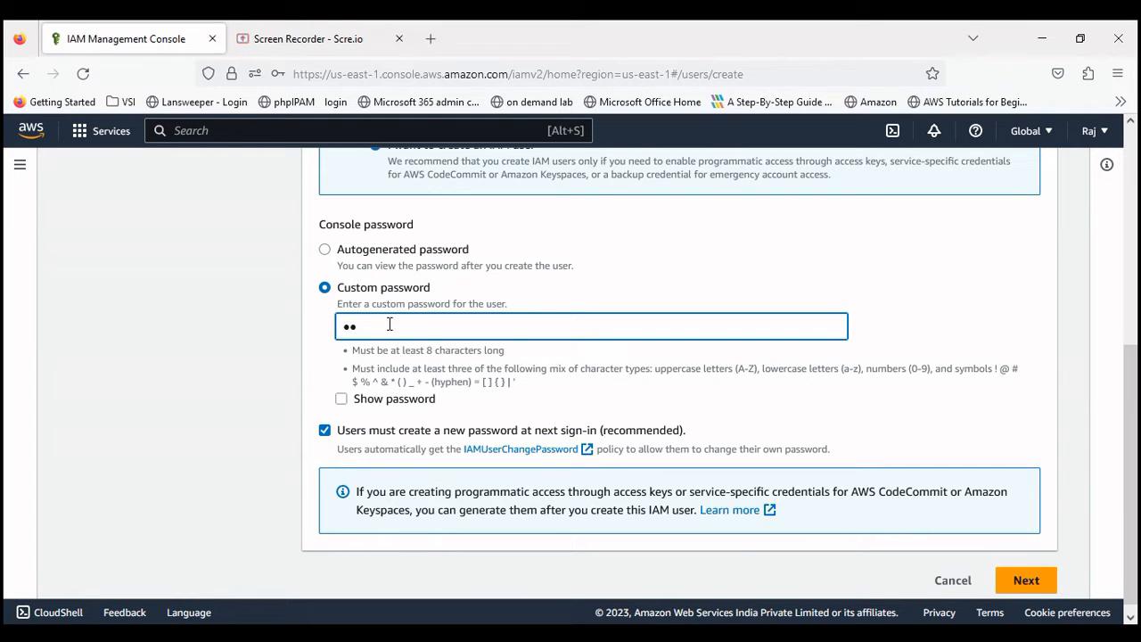
type("assword")
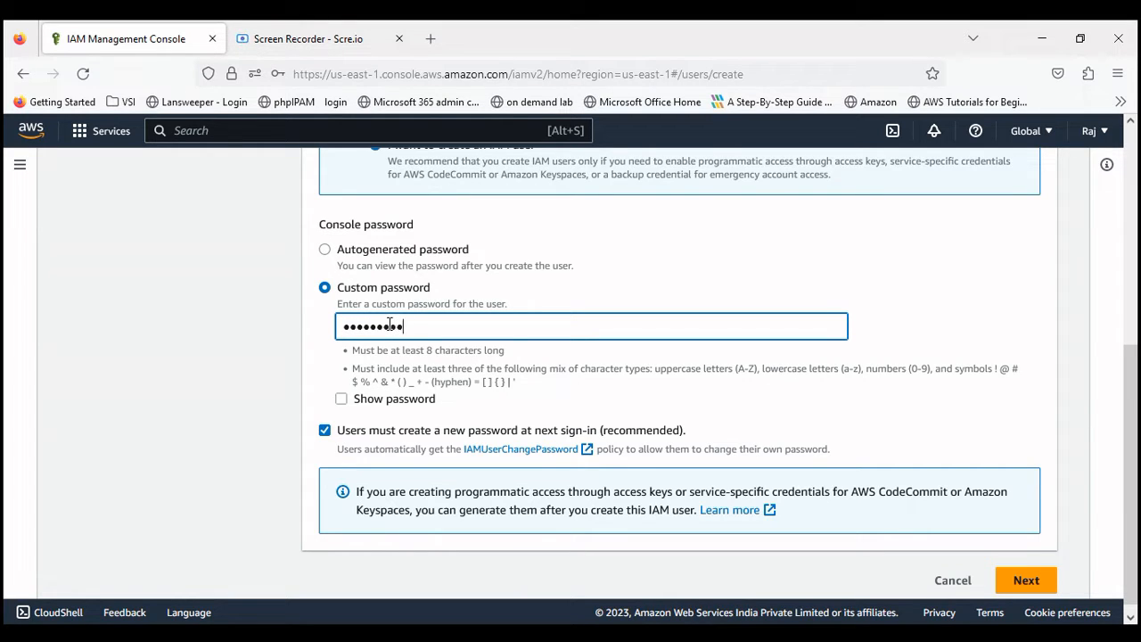
type("••••")
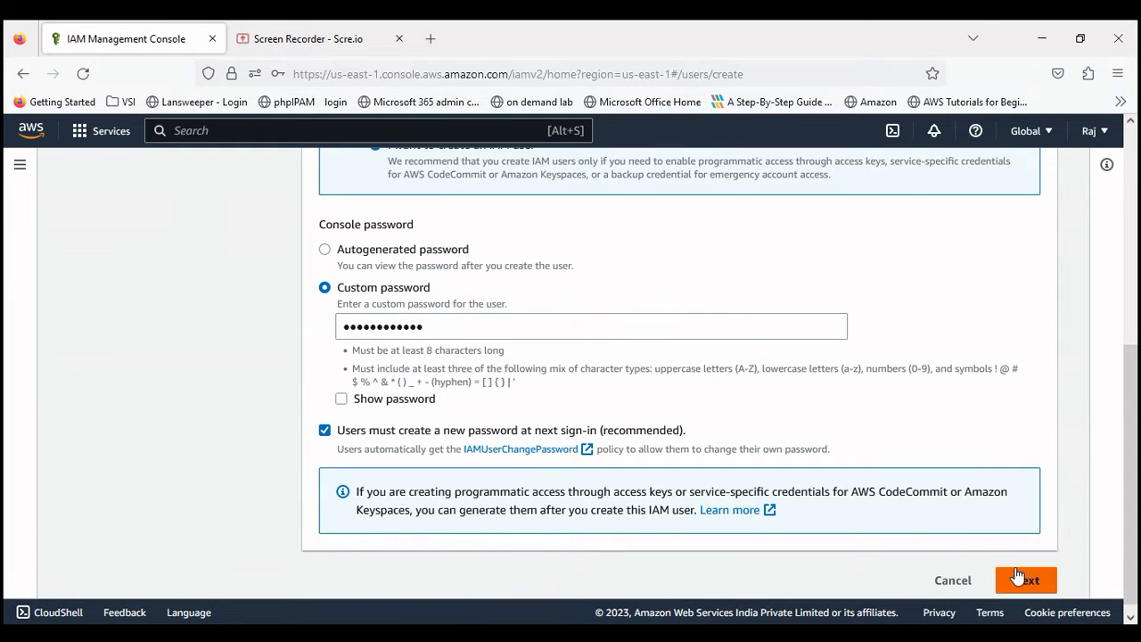
left_click(1025, 579)
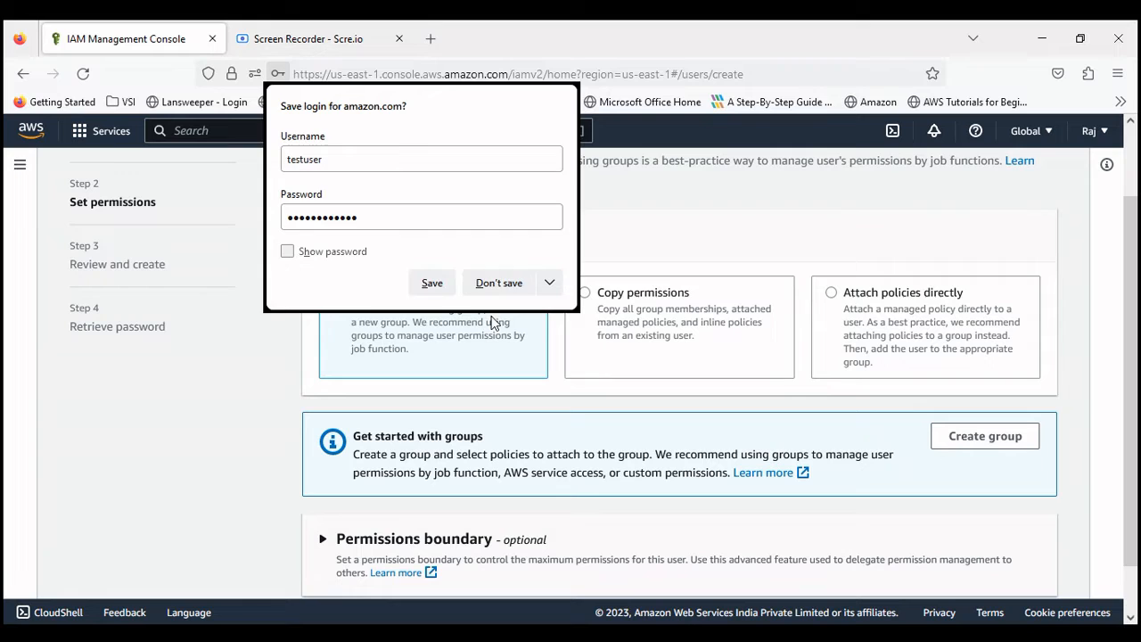
Decline saving the browser login and choose to attach AWS managed policies directly.
left_click(497, 282)
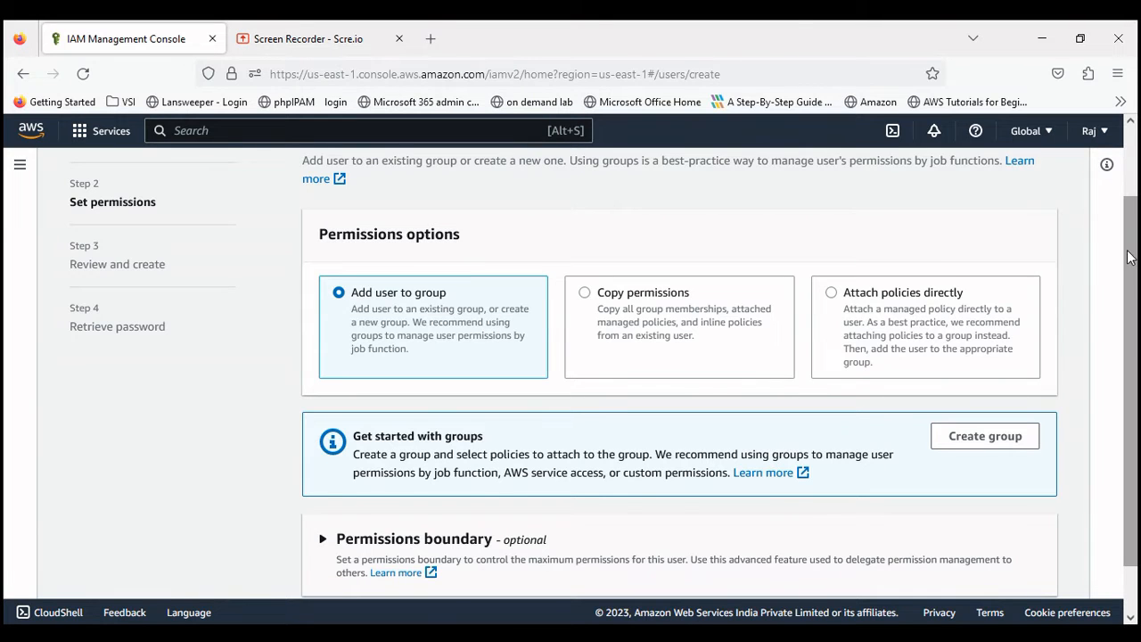
scroll("down", 3)
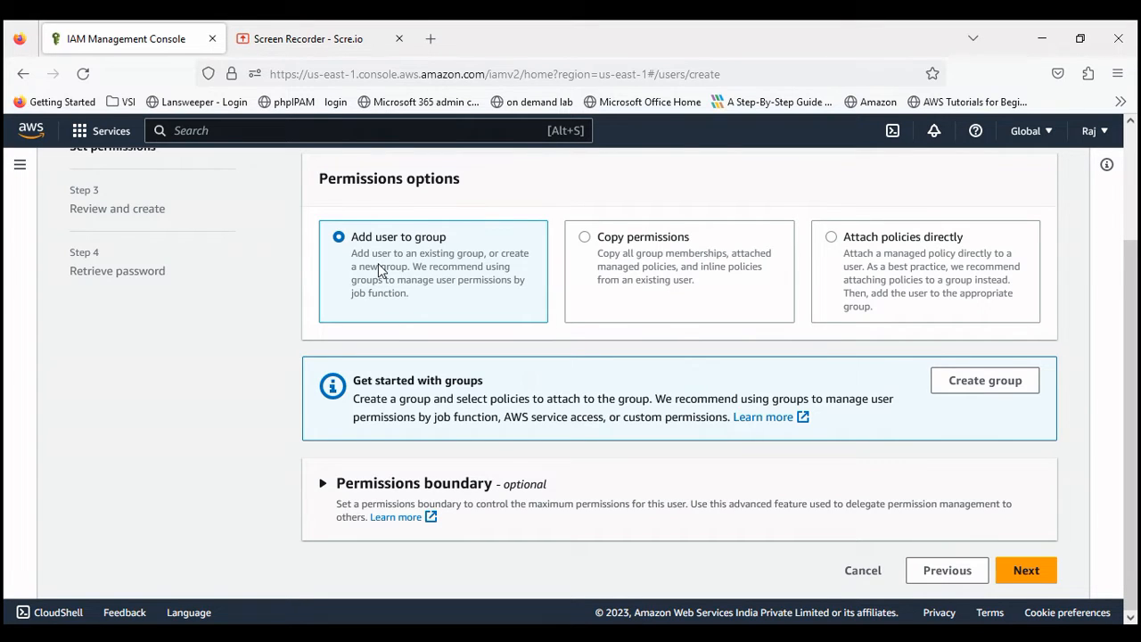
mouse_move(606, 260)
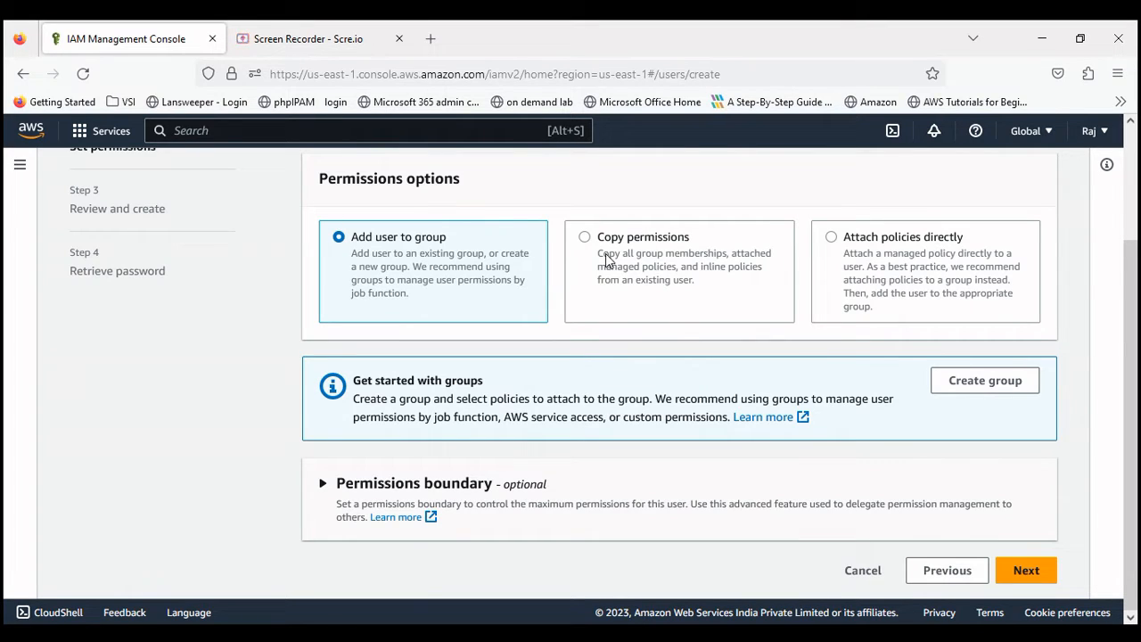
mouse_move(653, 302)
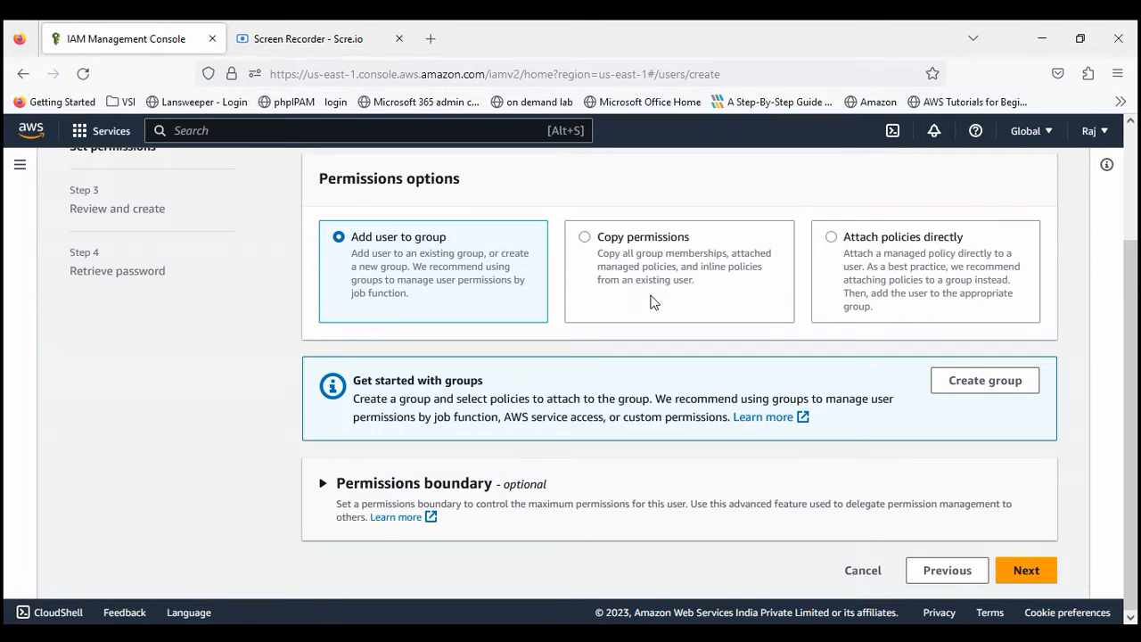
mouse_move(640, 286)
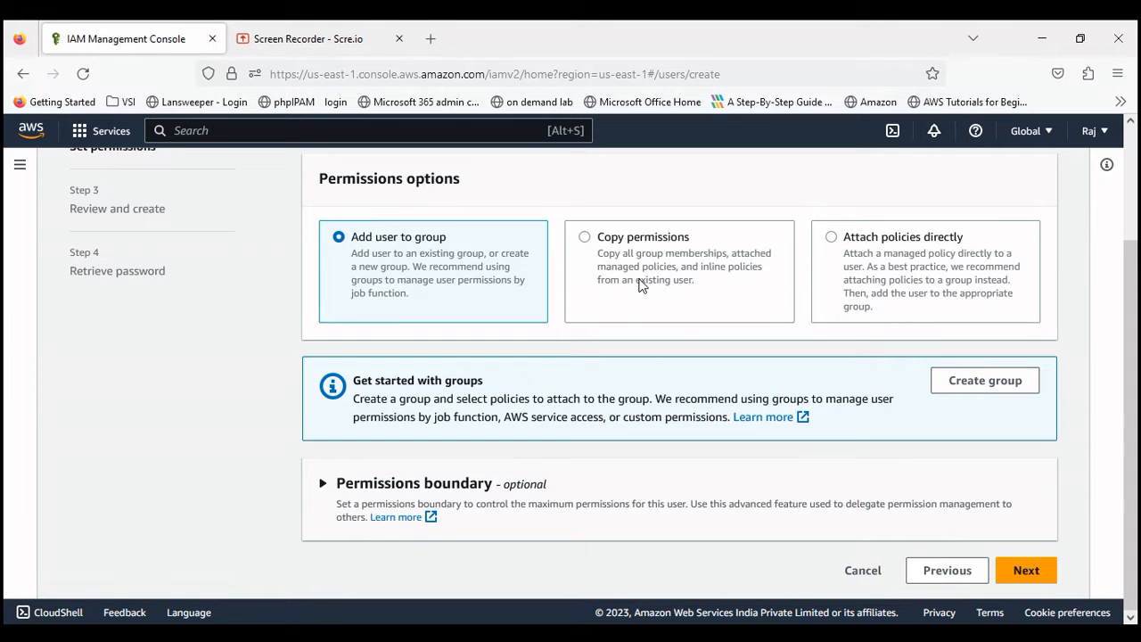
mouse_move(887, 298)
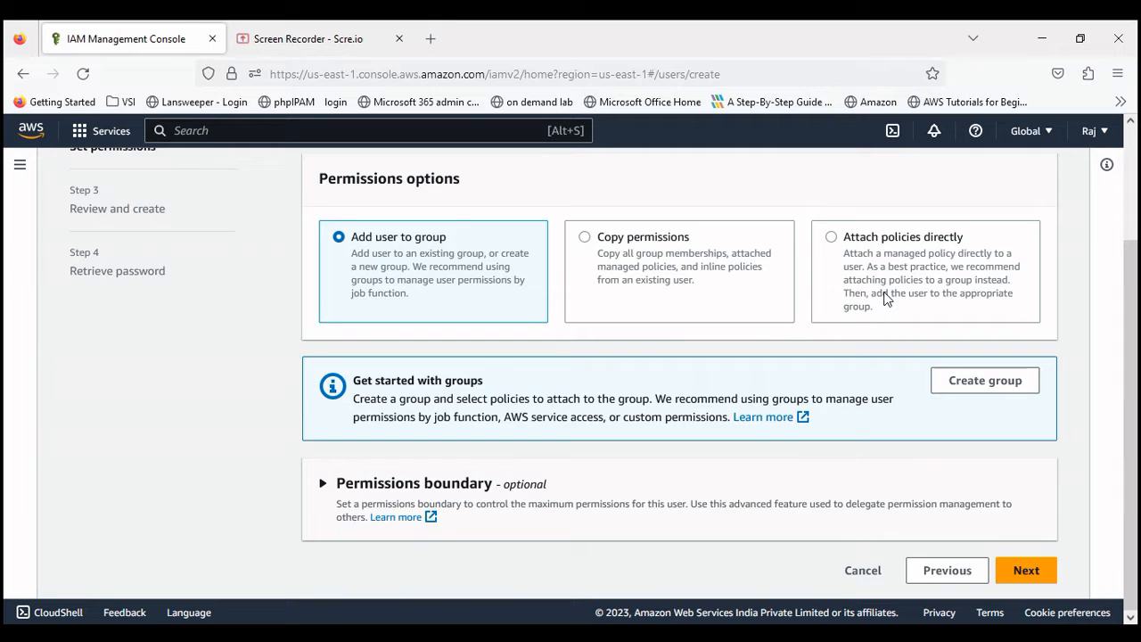
left_click(830, 236)
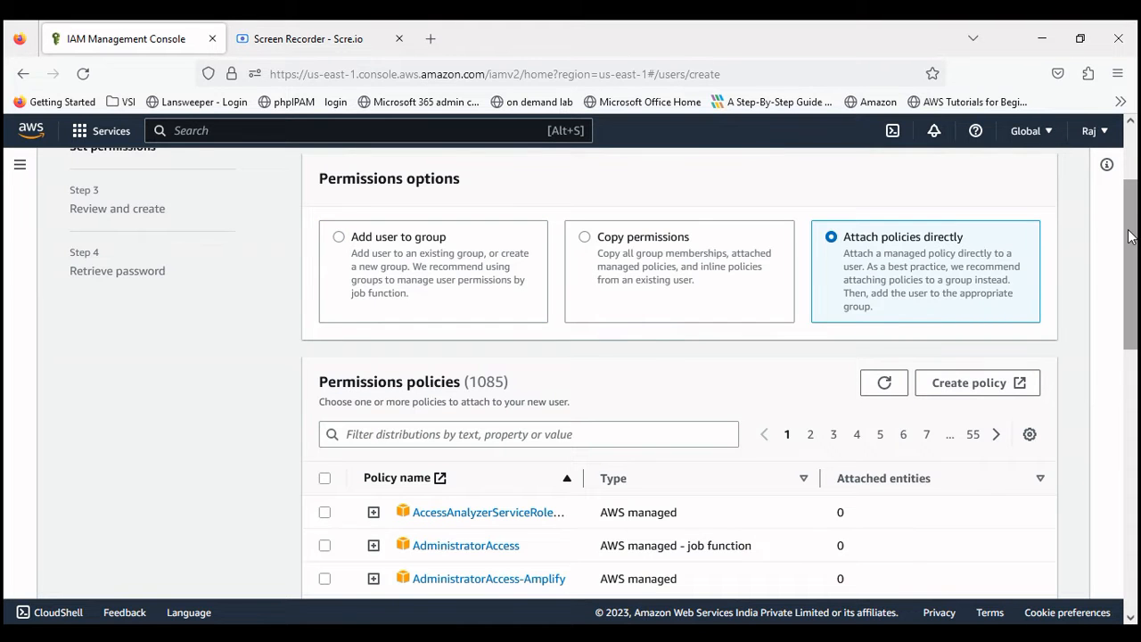
scroll("down", 3)
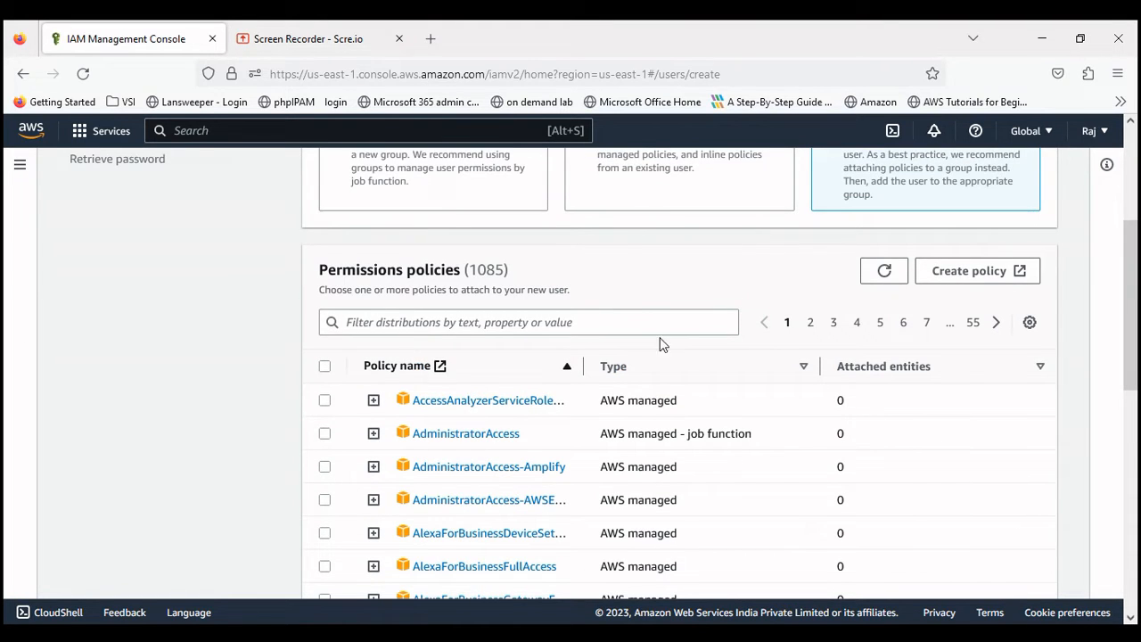
mouse_move(1129, 229)
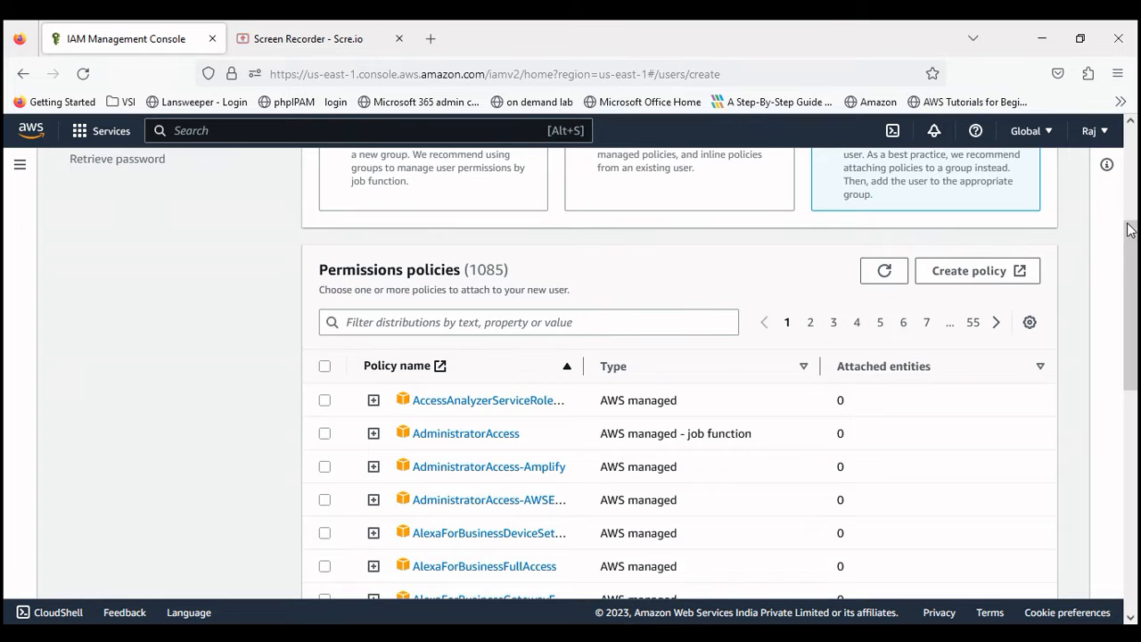
scroll("down", 3)
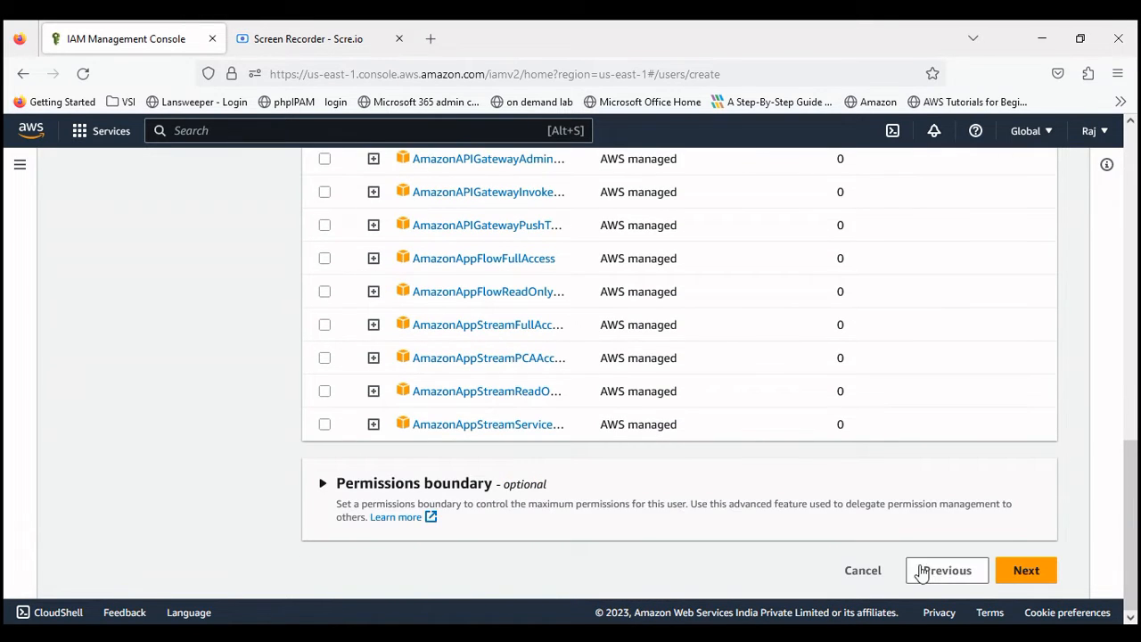
Review and create testuser with the IAMUserChangePassword policy.
left_click(1031, 569)
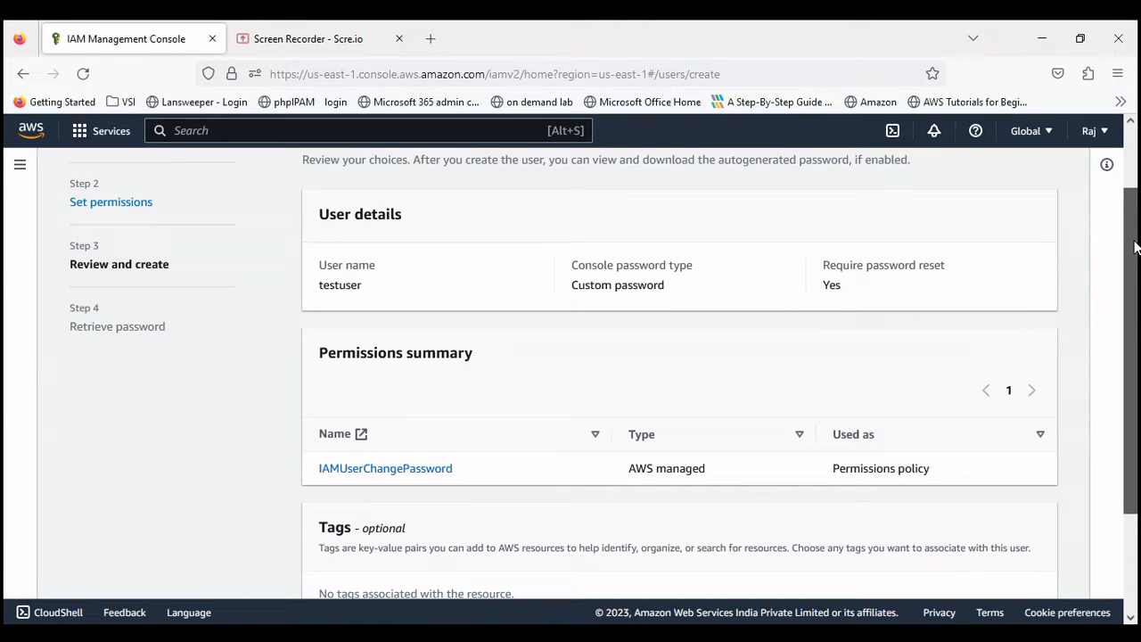
scroll("down", 3)
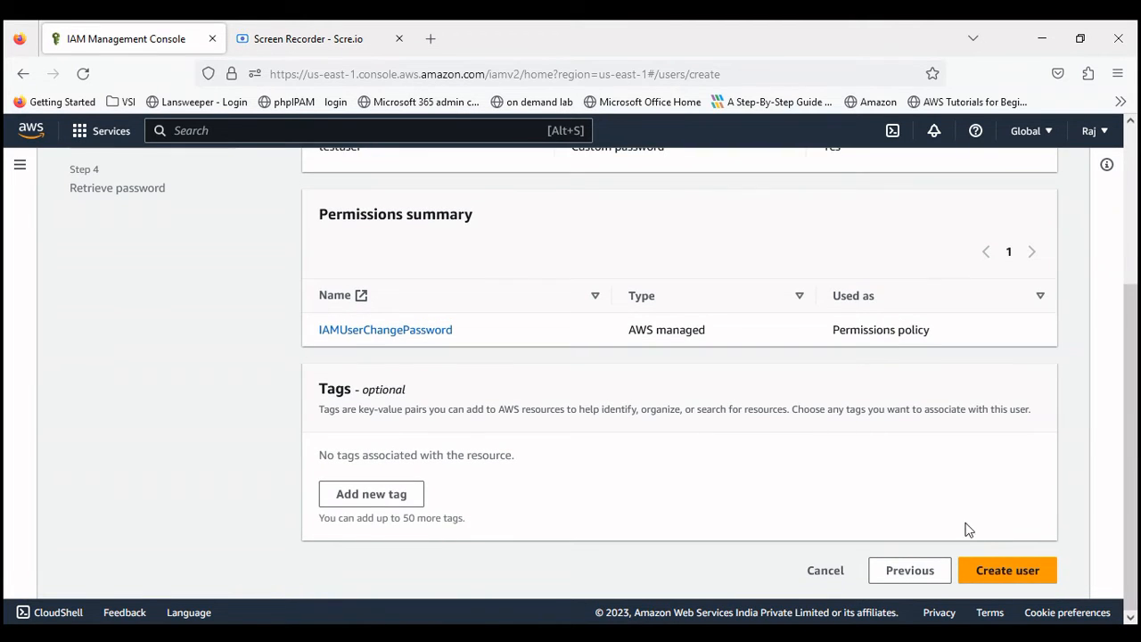
left_click(981, 570)
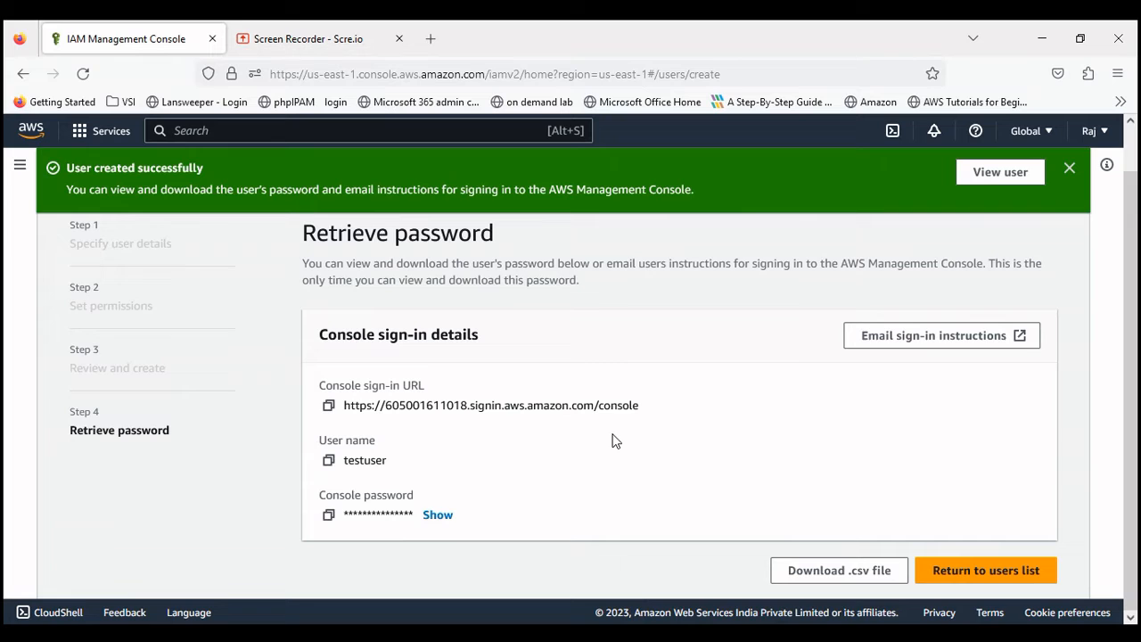
mouse_move(540, 459)
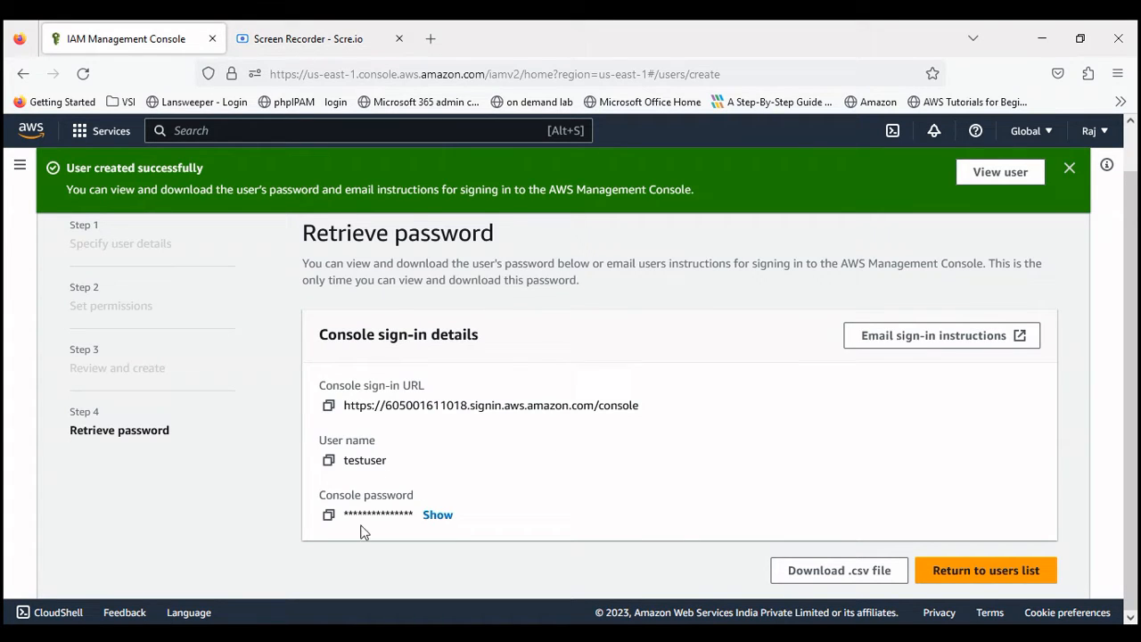
mouse_move(425, 355)
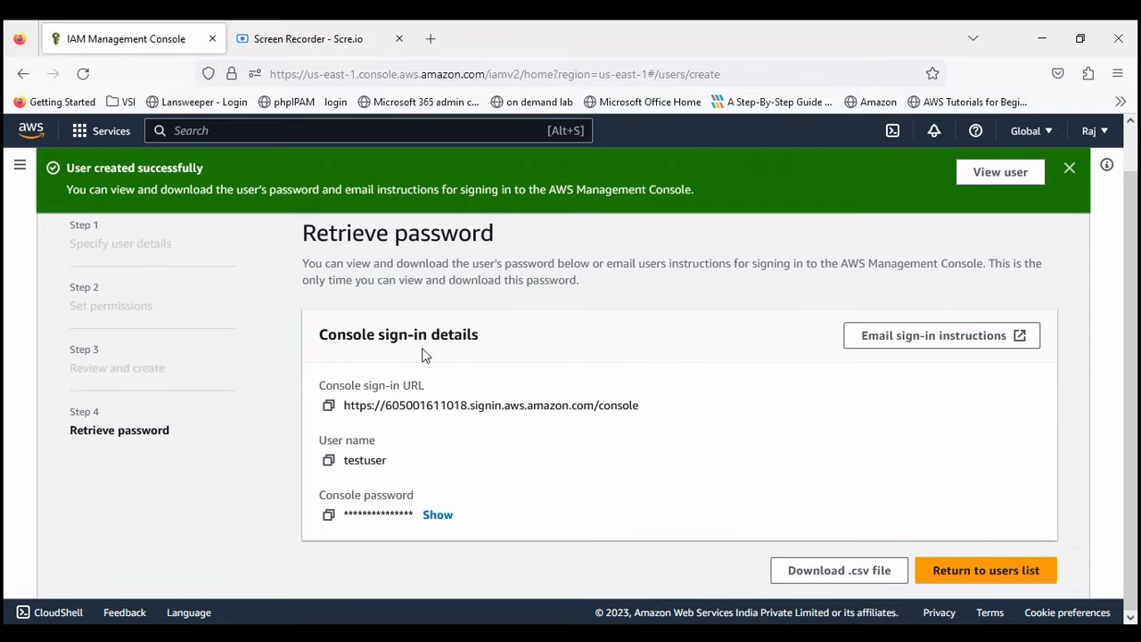
mouse_move(853, 570)
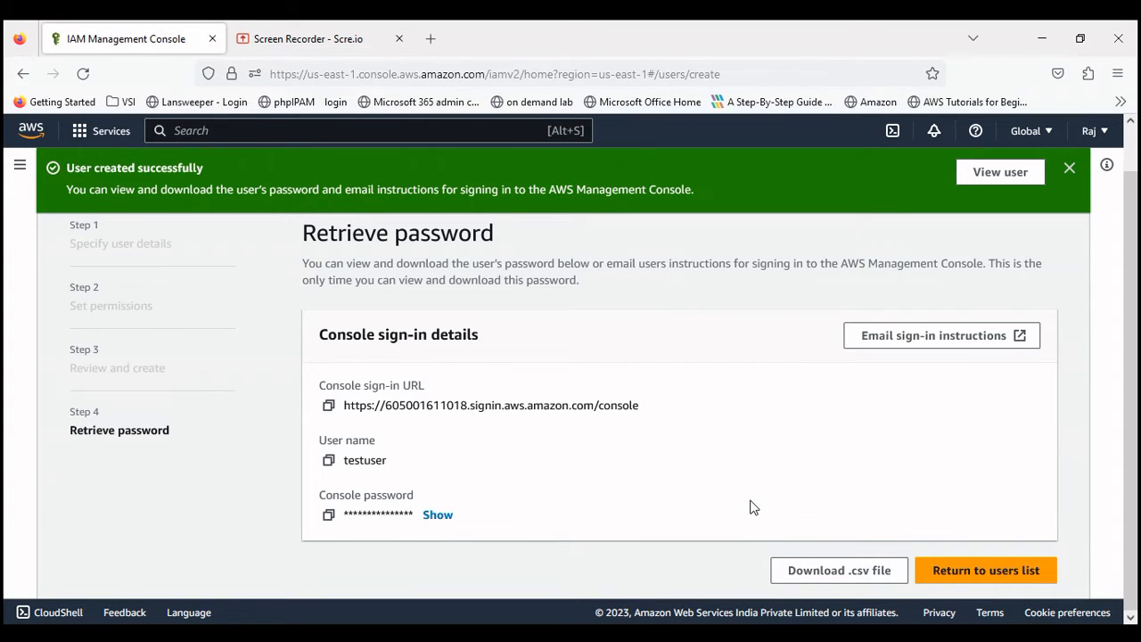
Return to the users list and begin adding a second user.
left_click(987, 569)
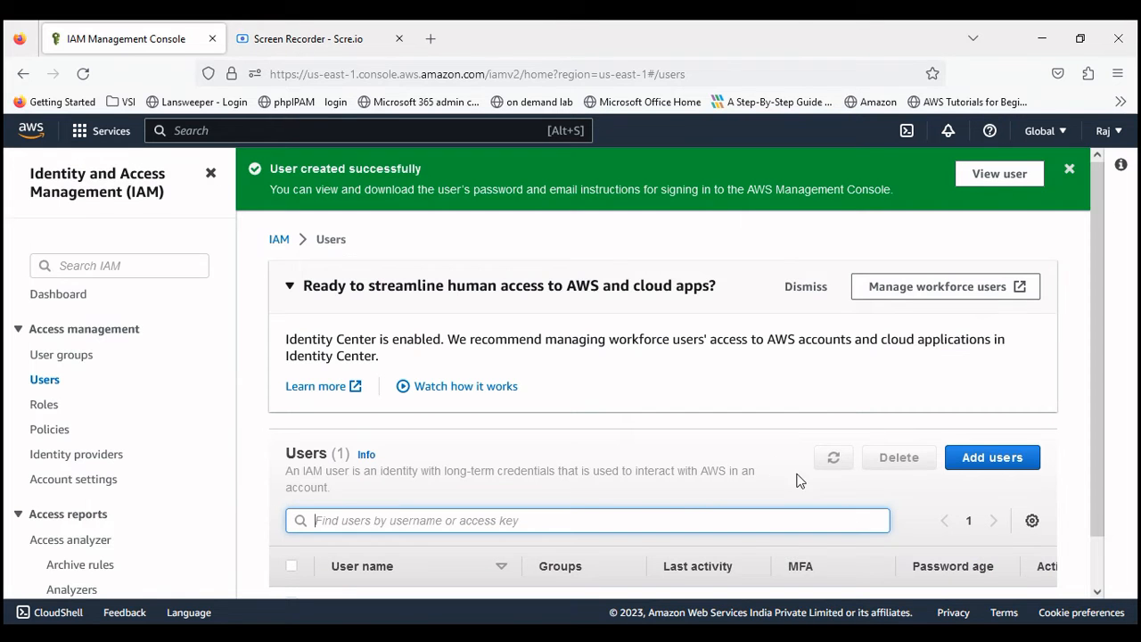
scroll("down", 3)
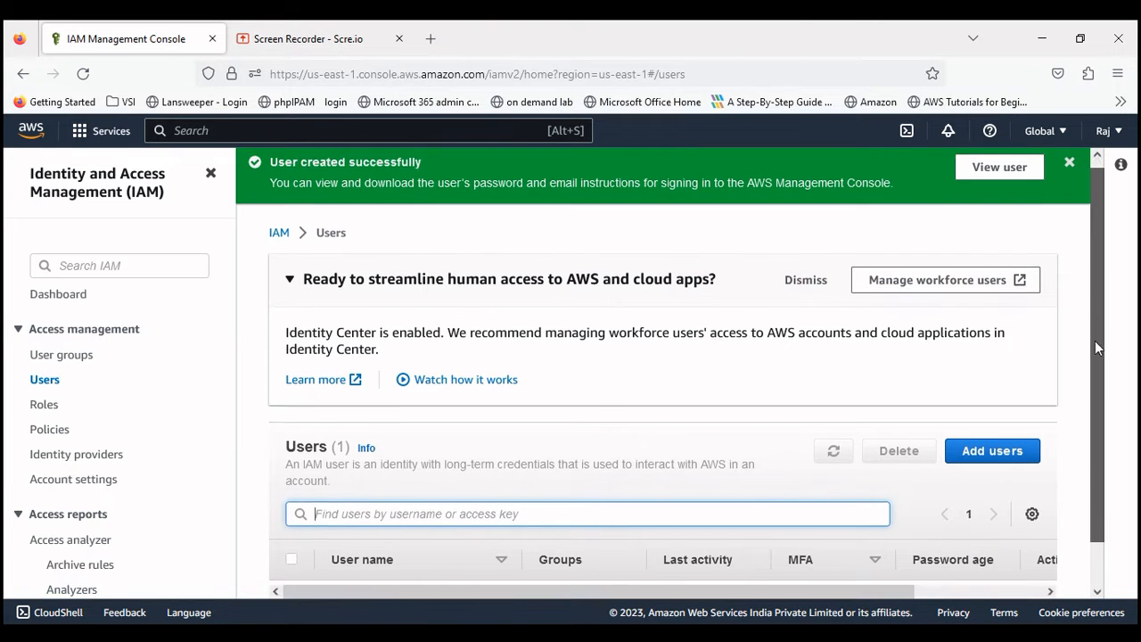
left_click(992, 450)
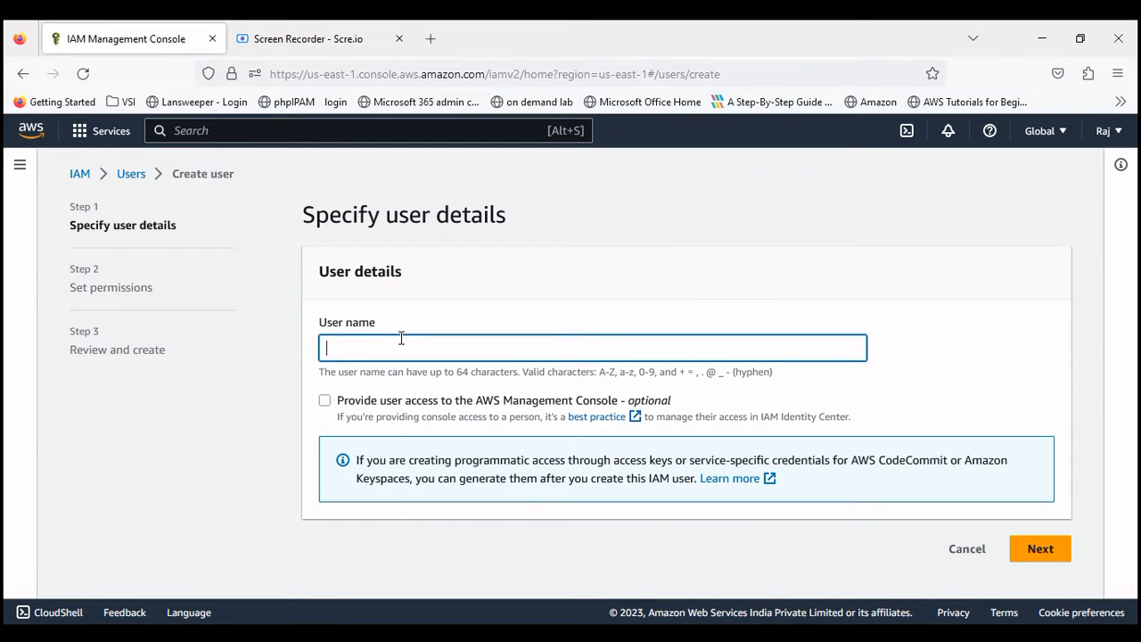
Create user testuser1 without console access or permissions and view its details.
type("testuser1")
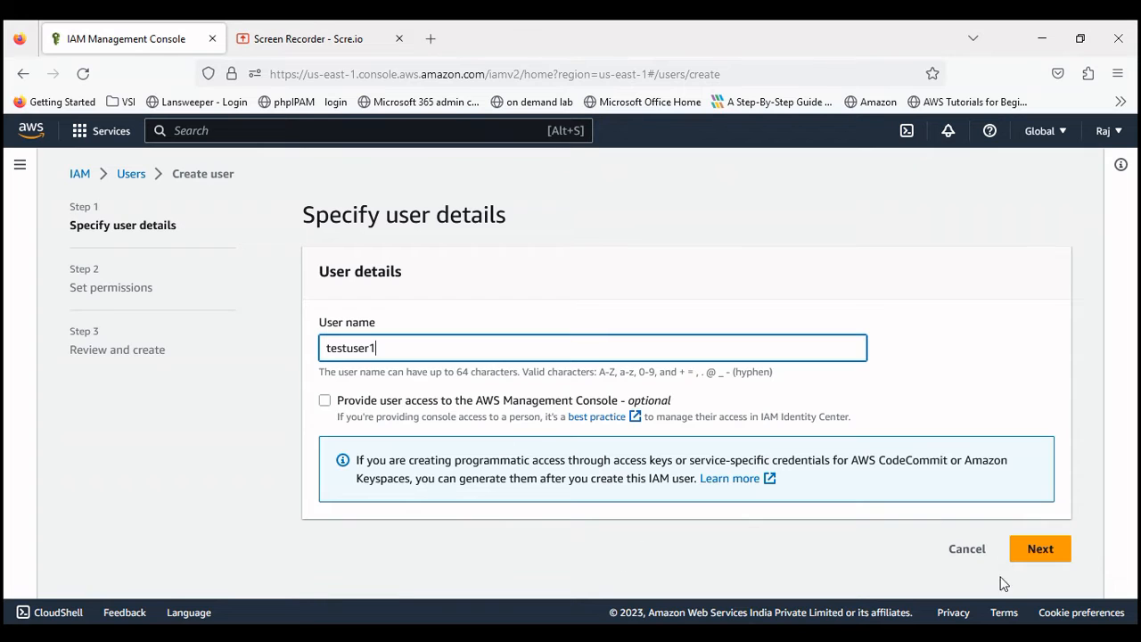
left_click(1040, 547)
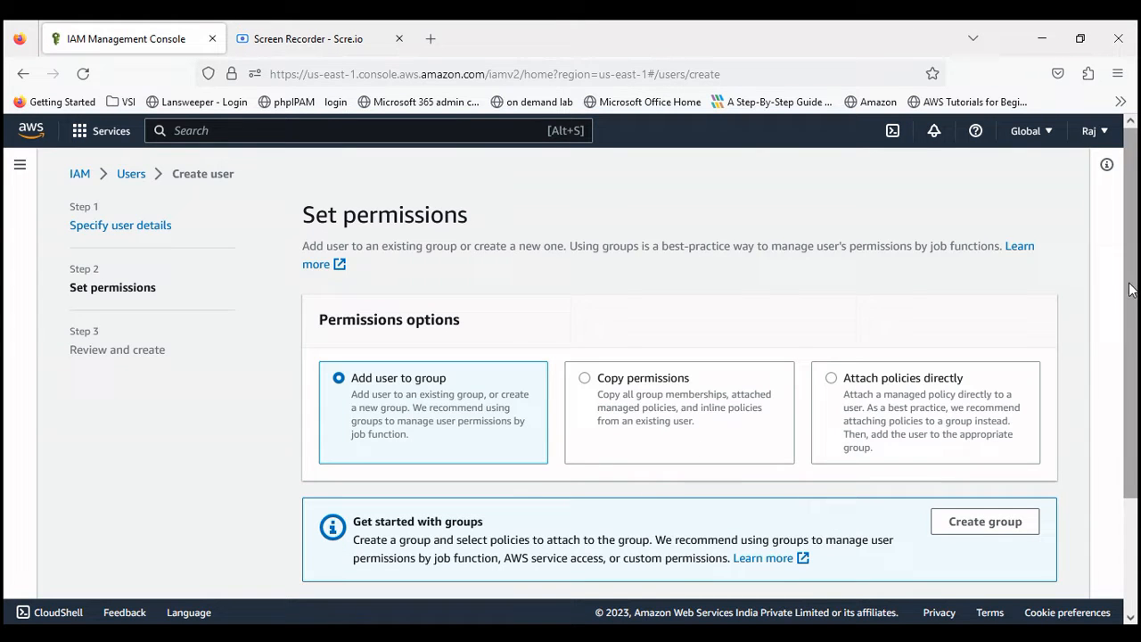
scroll("down", 3)
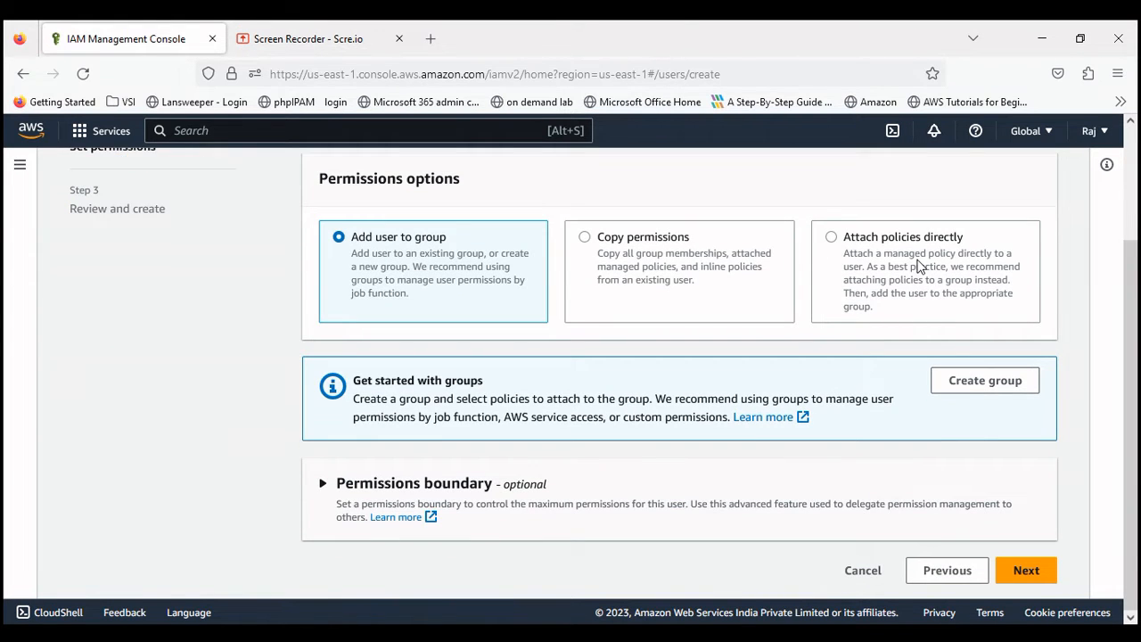
left_click(830, 236)
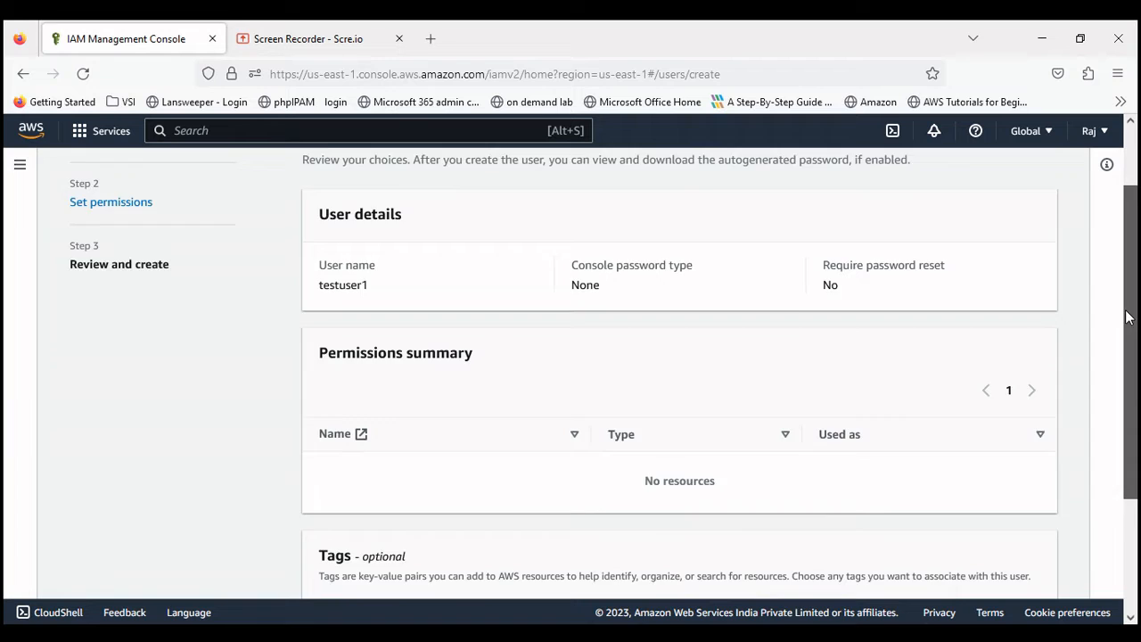
left_click(1007, 576)
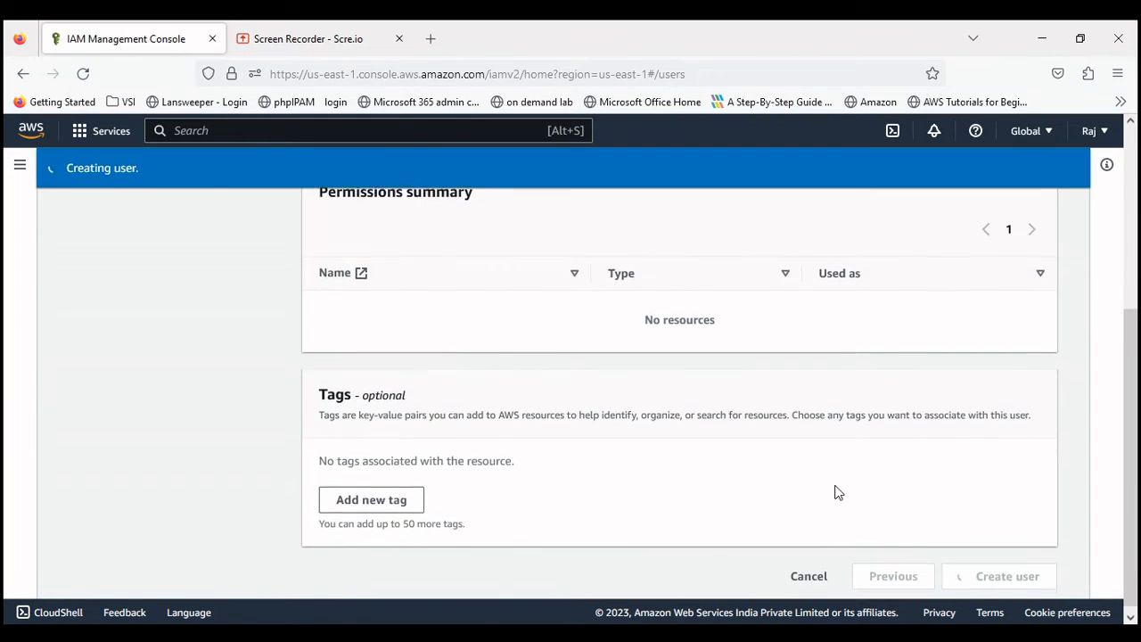
left_click(1006, 575)
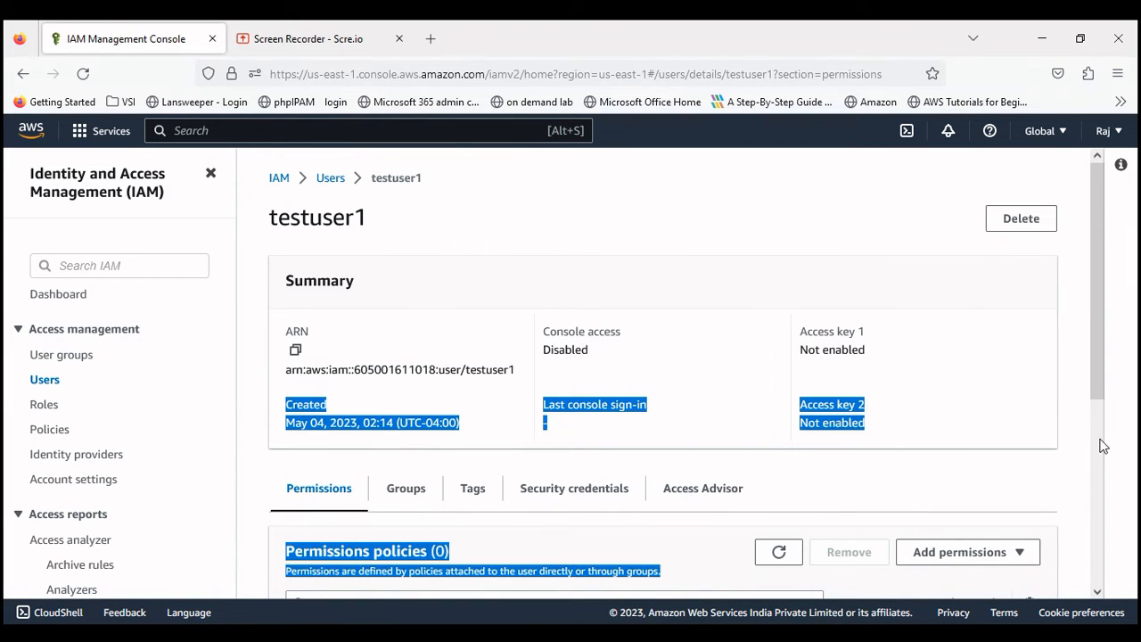
Browse testuser1's Security credentials down to the empty Access keys section.
left_click(573, 488)
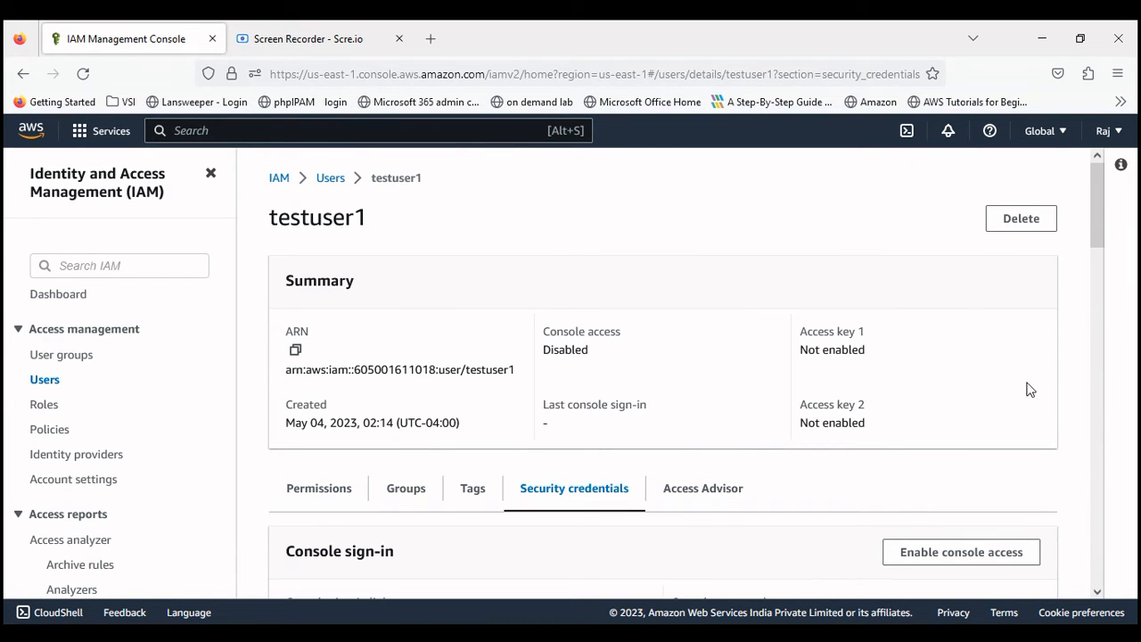
scroll("down", 3)
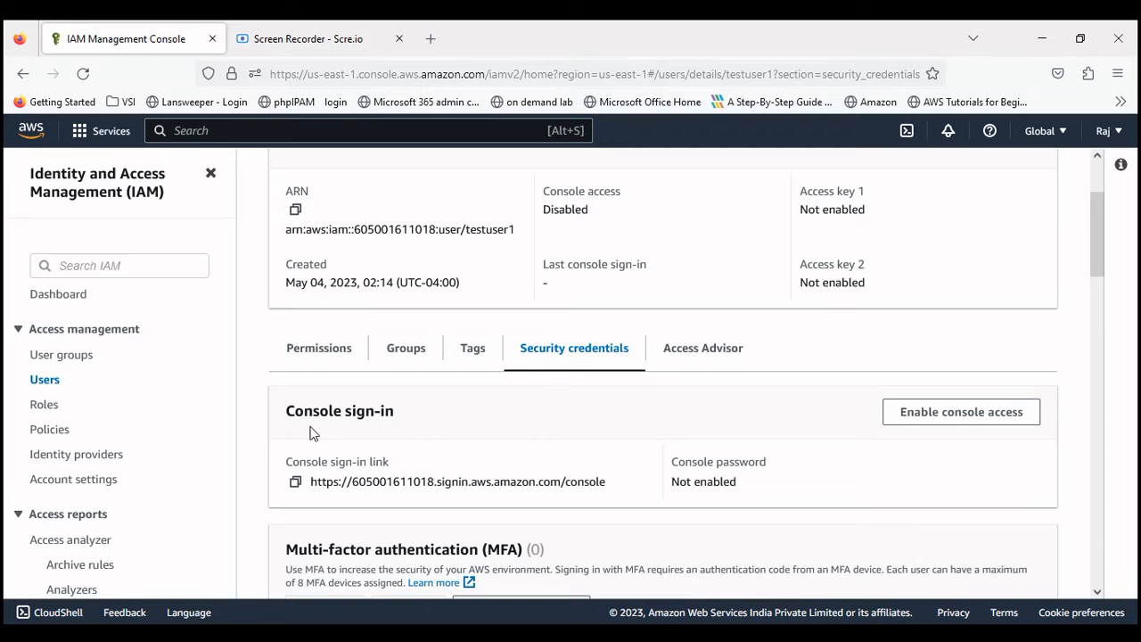
mouse_move(675, 481)
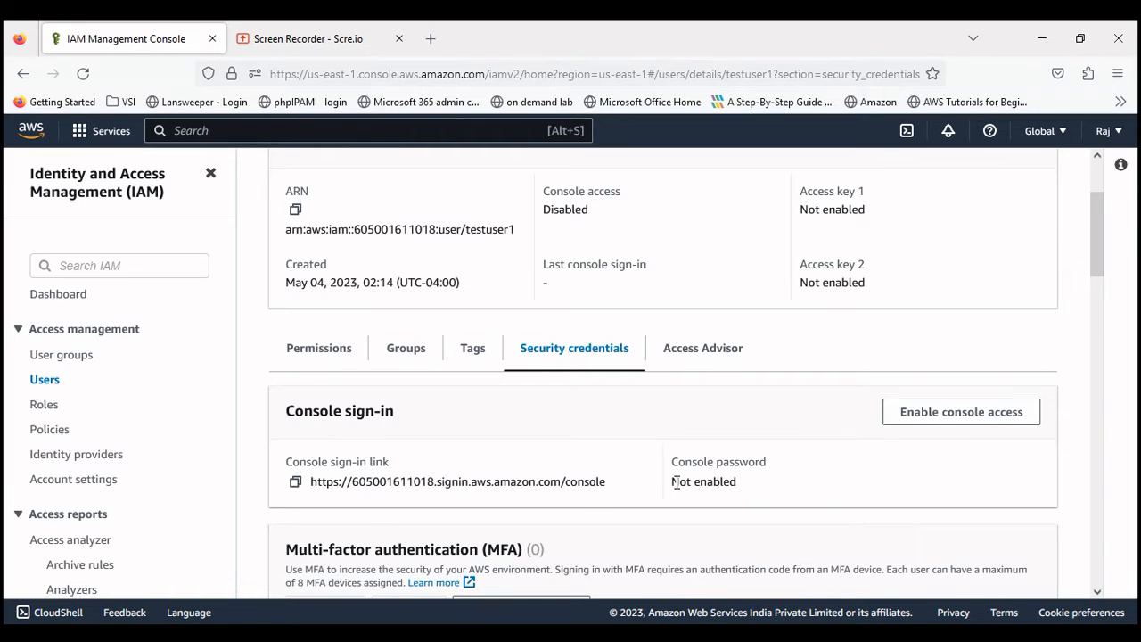
double_click(703, 481)
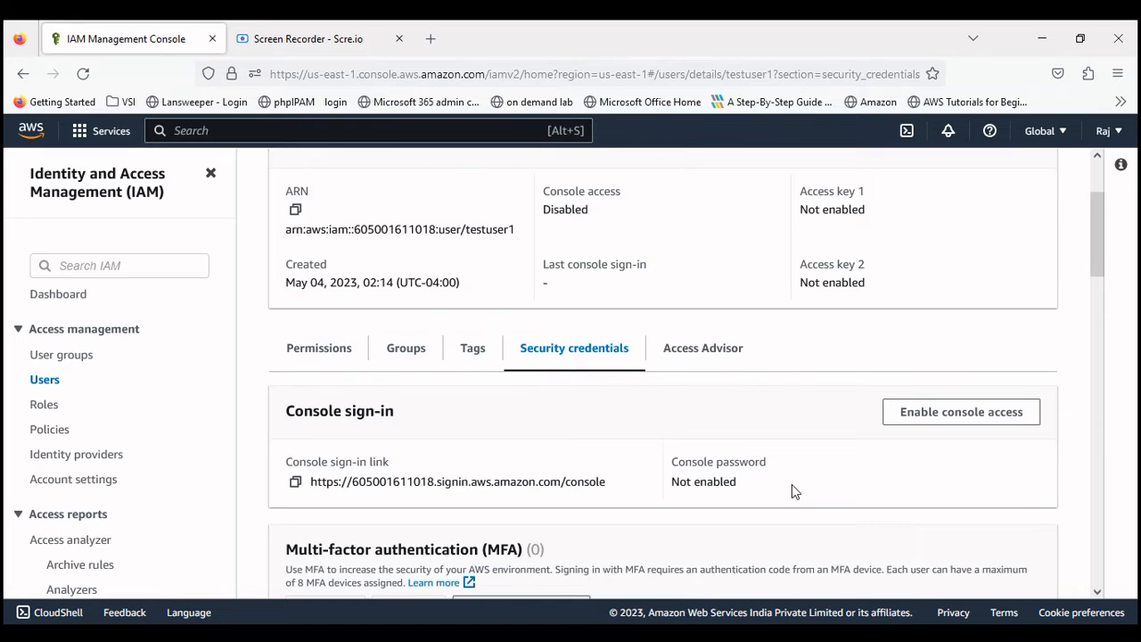
mouse_move(1128, 276)
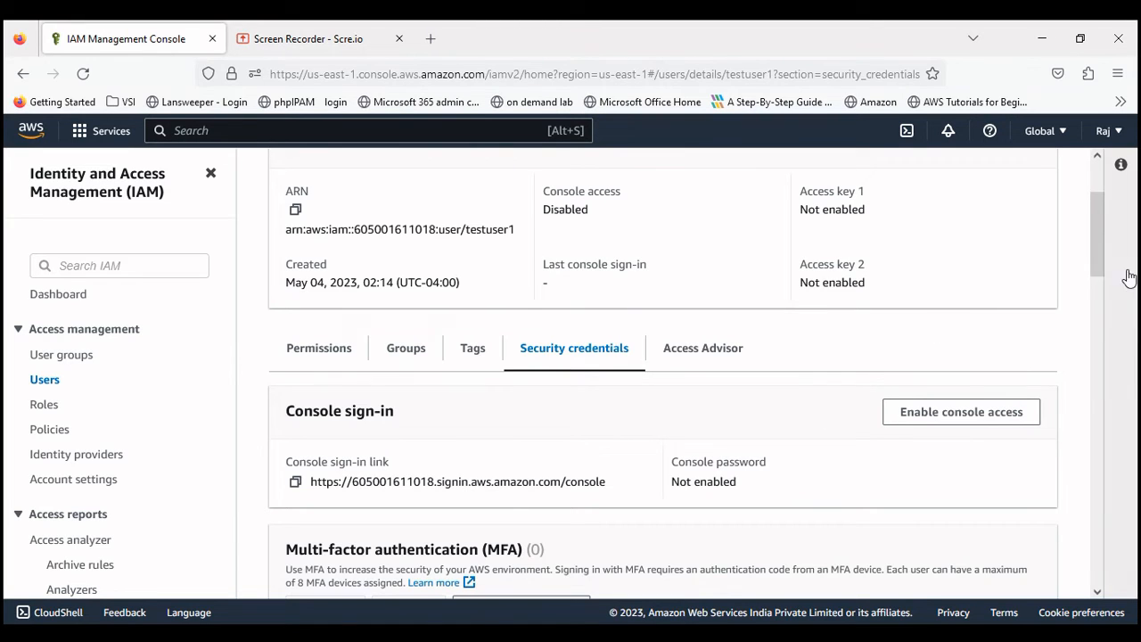
mouse_move(970, 412)
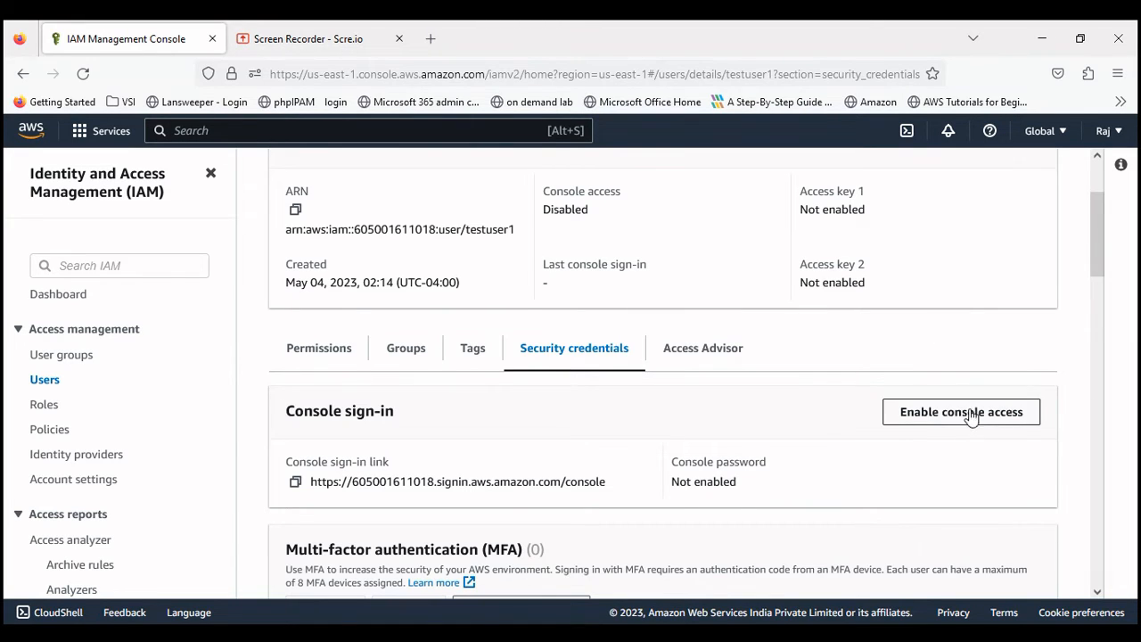
mouse_move(932, 430)
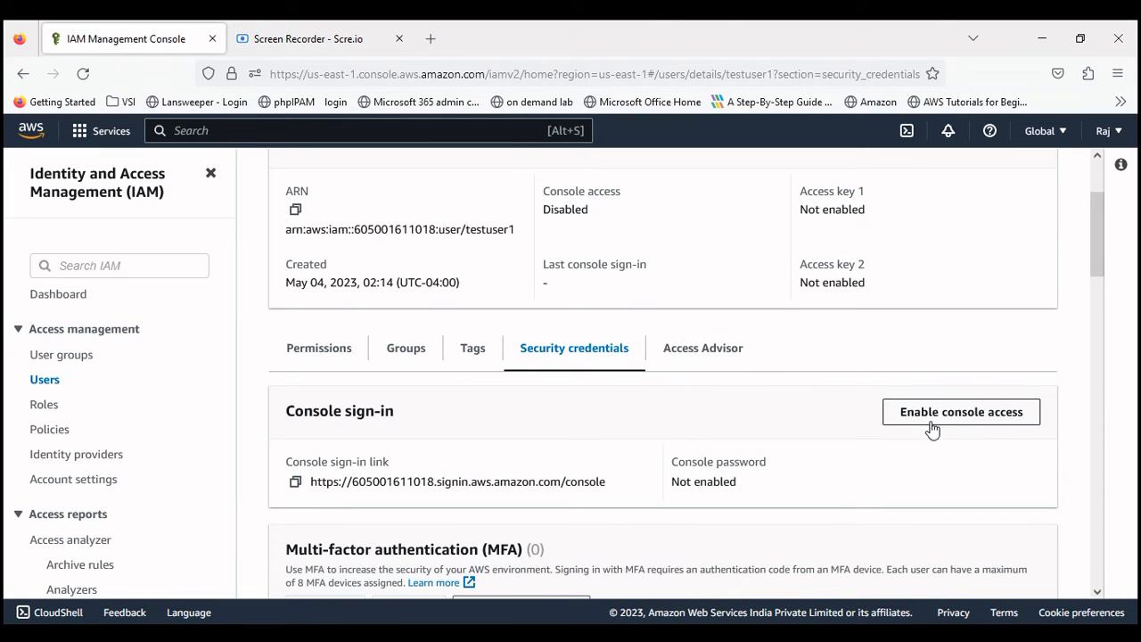
scroll("down", 3)
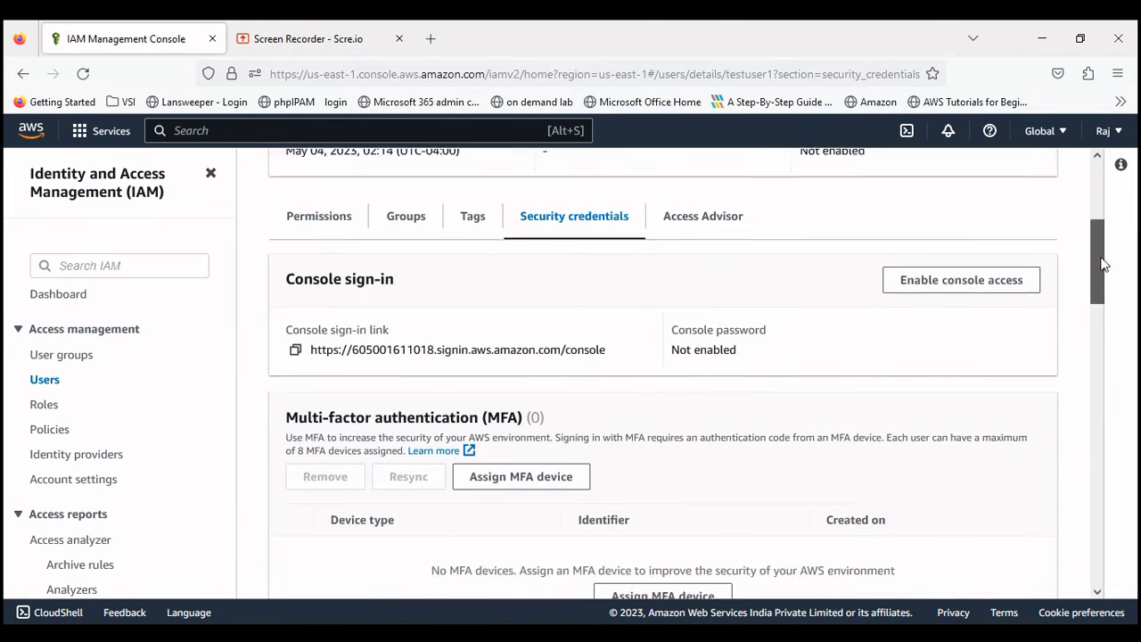
scroll("down", 3)
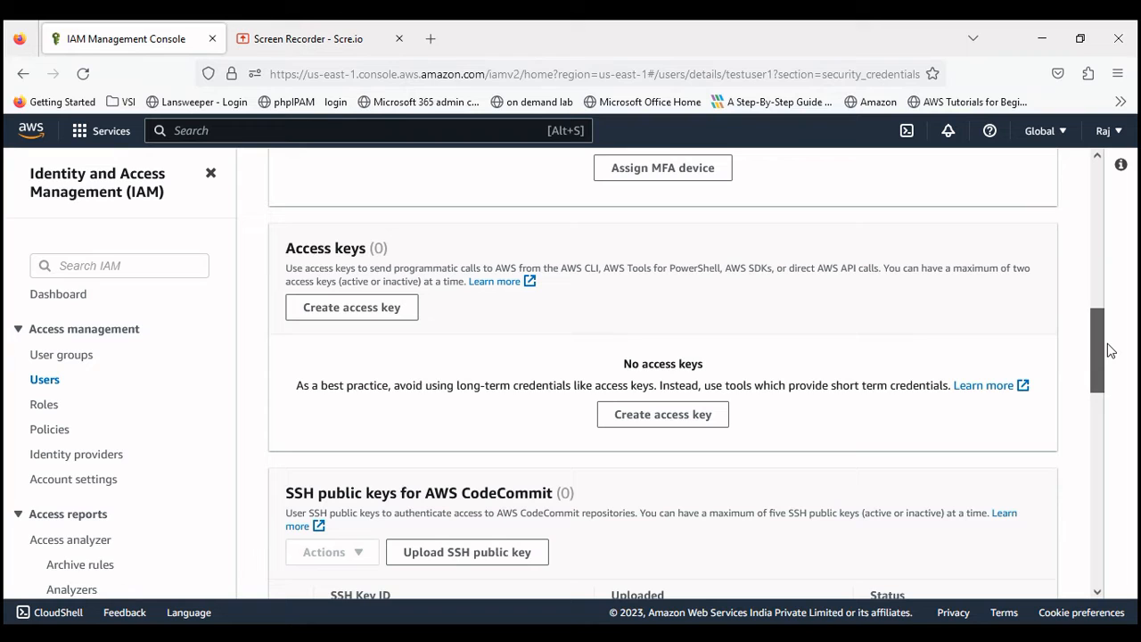
scroll("down", 3)
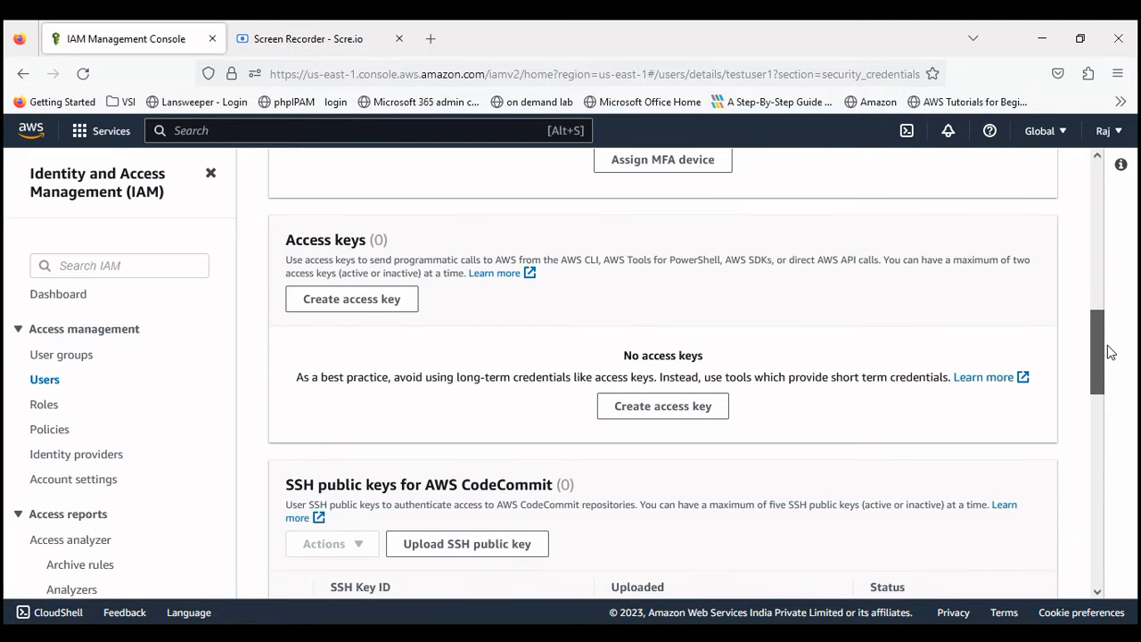
scroll("down", 3)
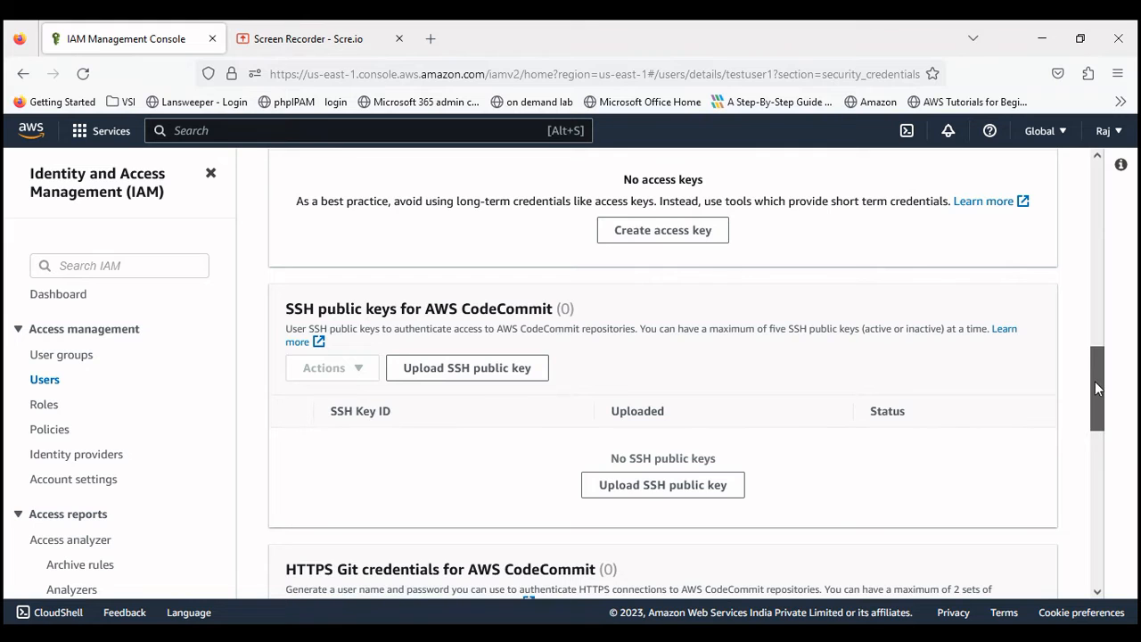
scroll("down", 3)
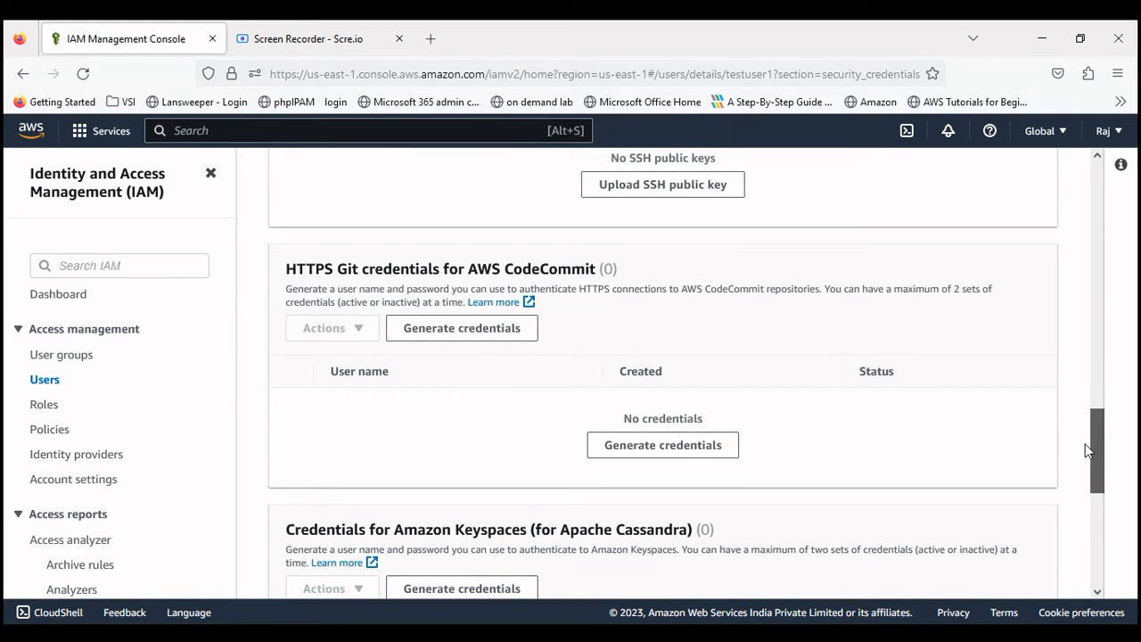
scroll("down", 3)
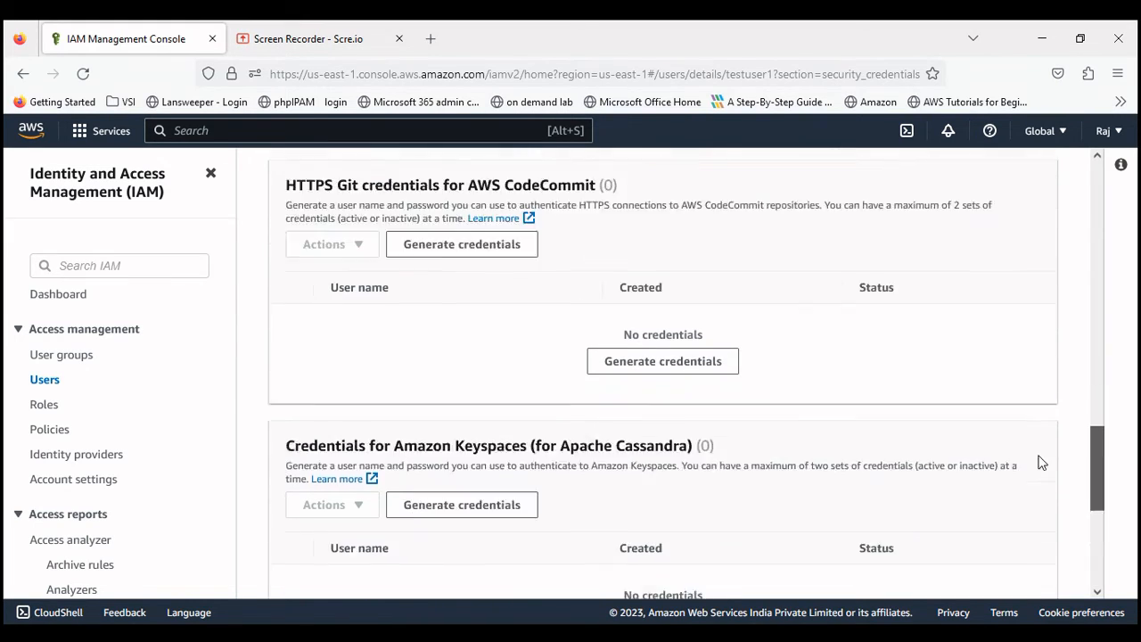
scroll("up", 3)
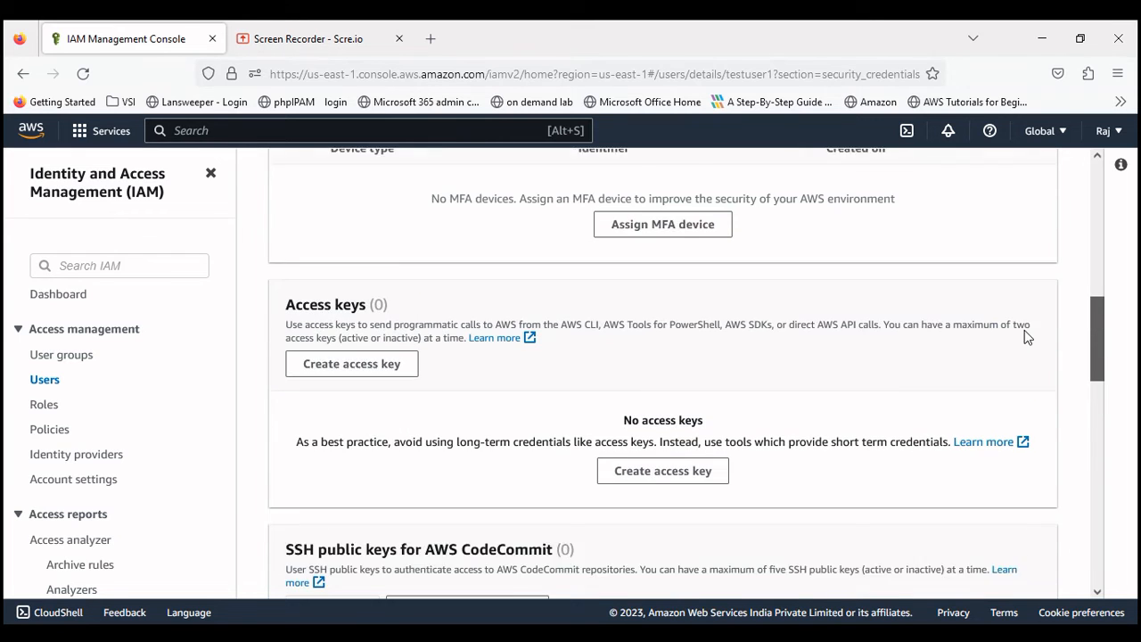
scroll("up", 3)
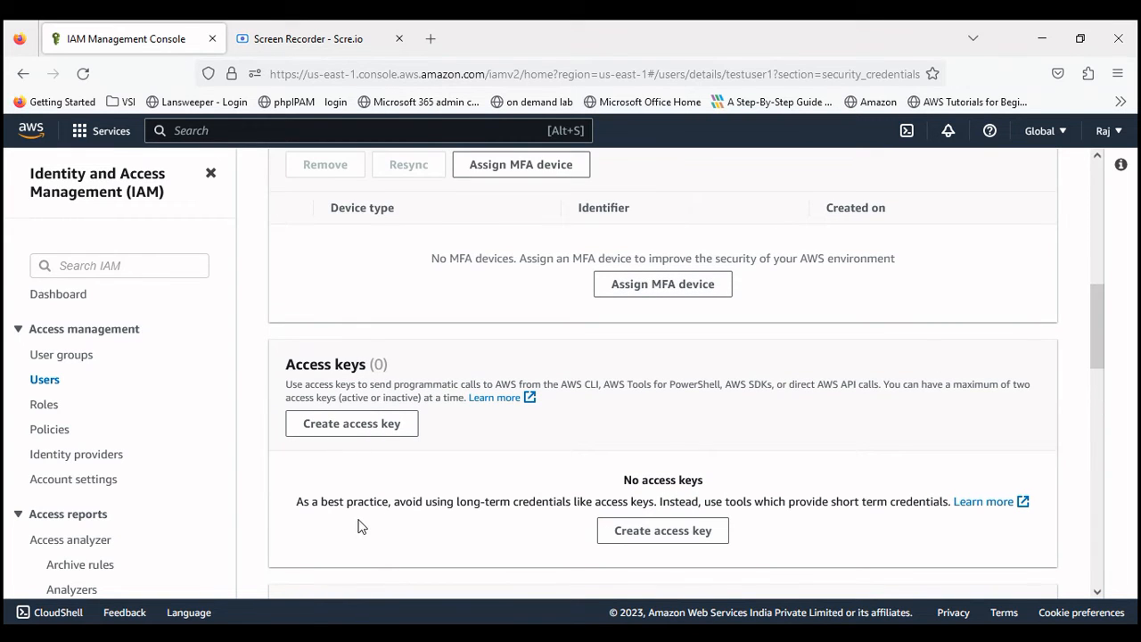
mouse_move(359, 446)
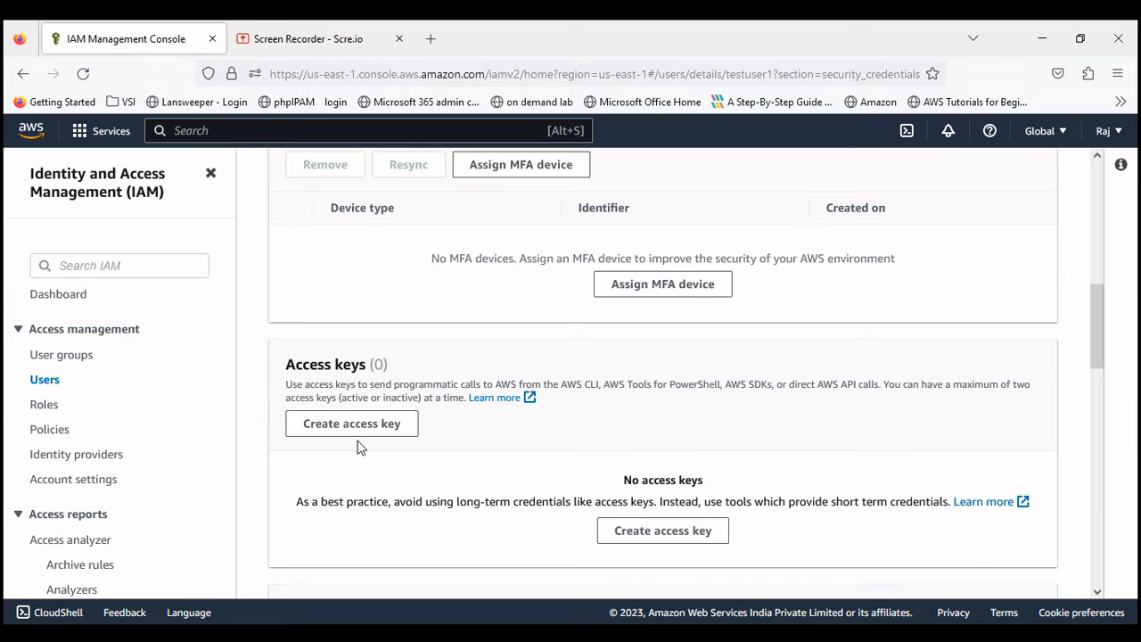
Create an access key for testuser1 with use case Other and no description.
left_click(351, 424)
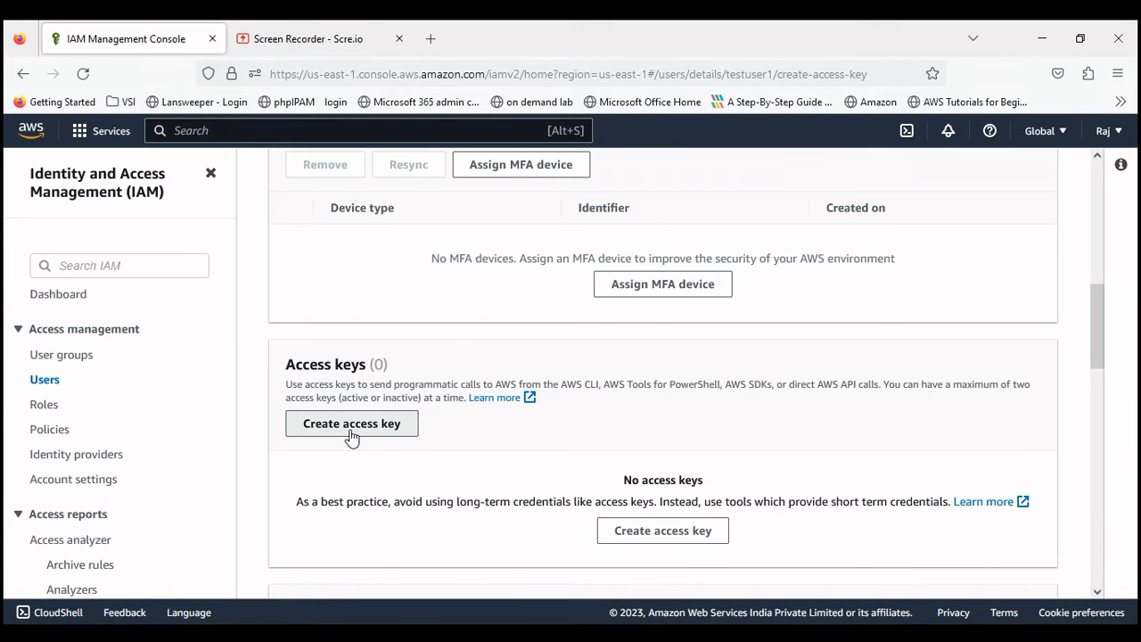
left_click(351, 423)
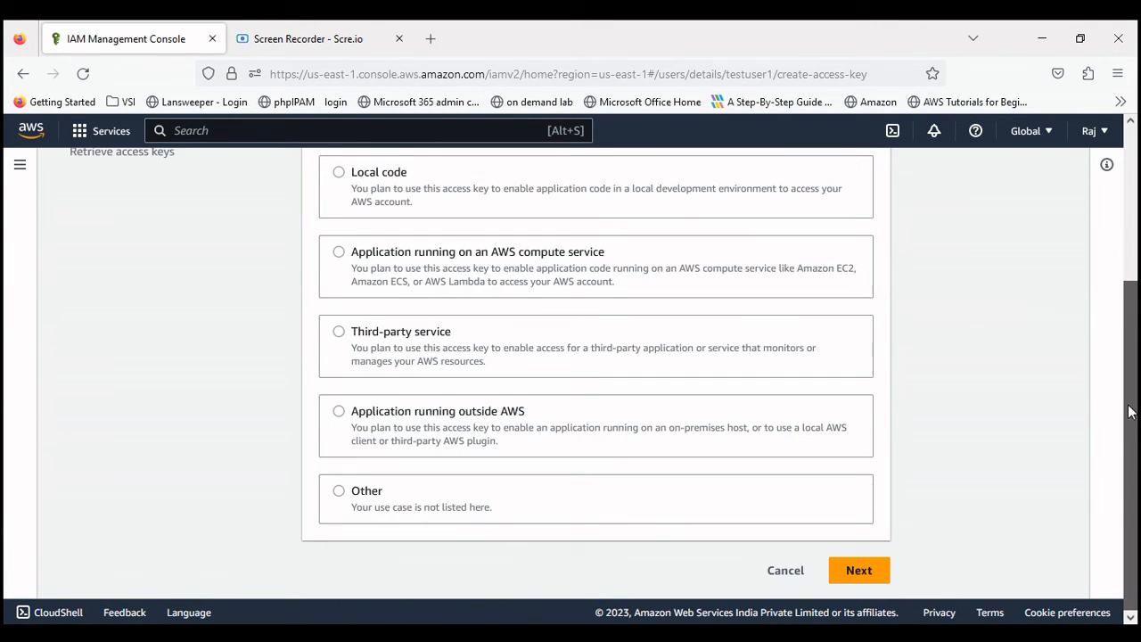
mouse_move(1127, 426)
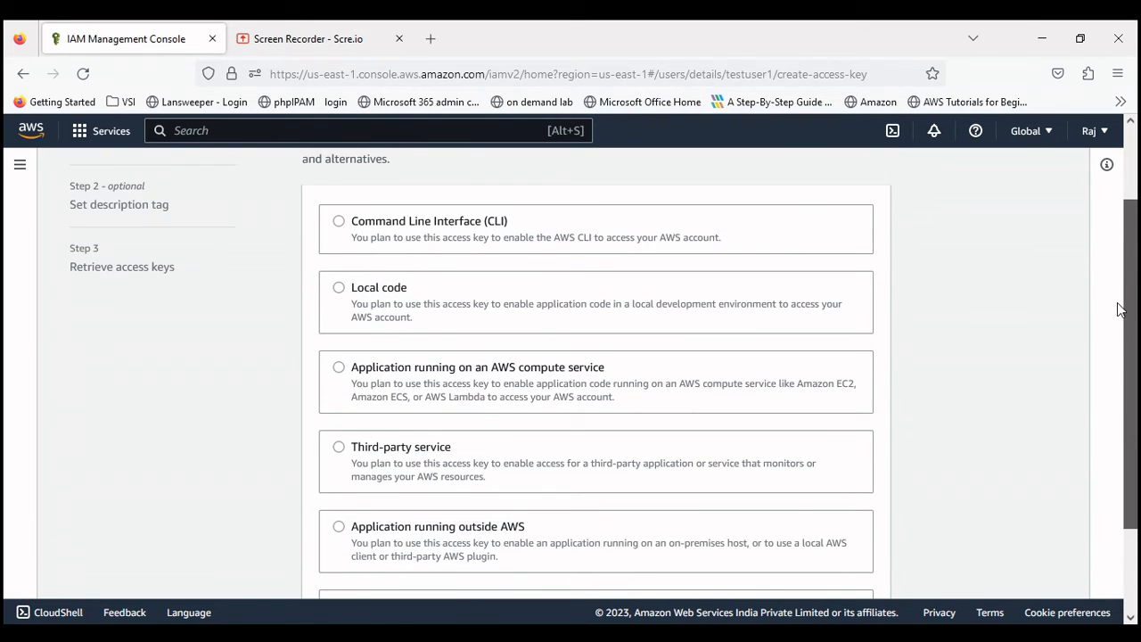
scroll("down", 3)
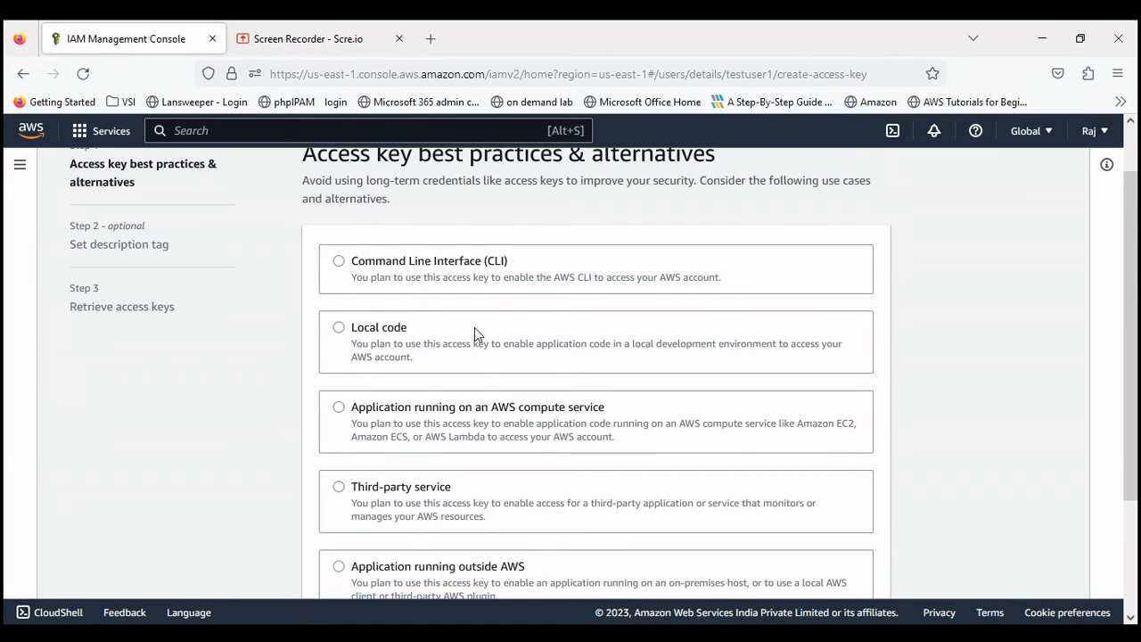
mouse_move(496, 361)
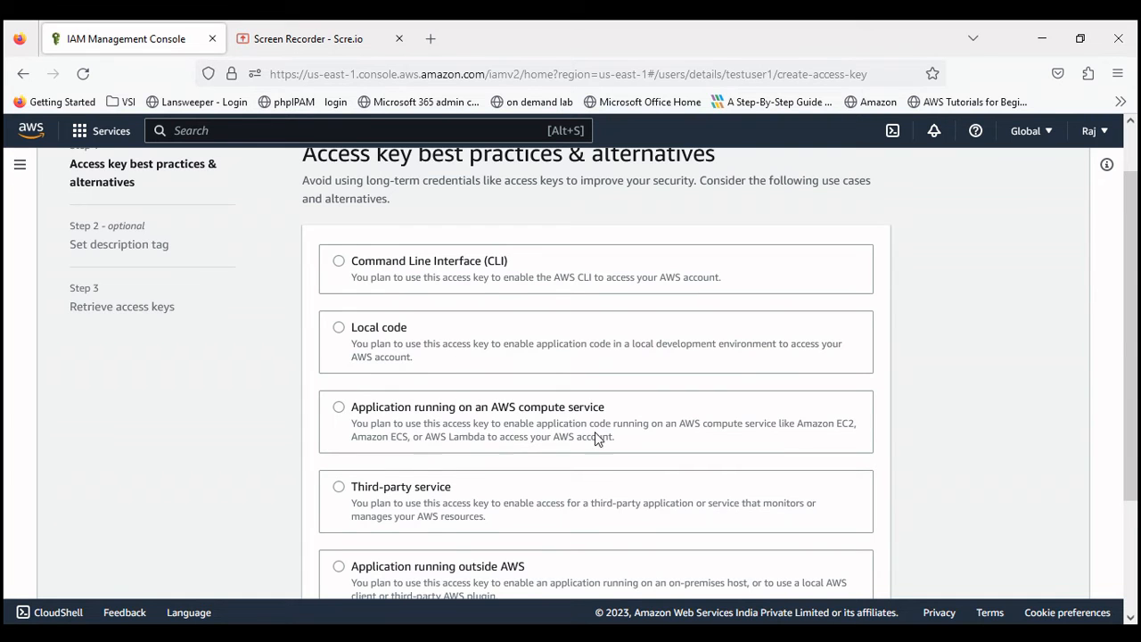
scroll("down", 3)
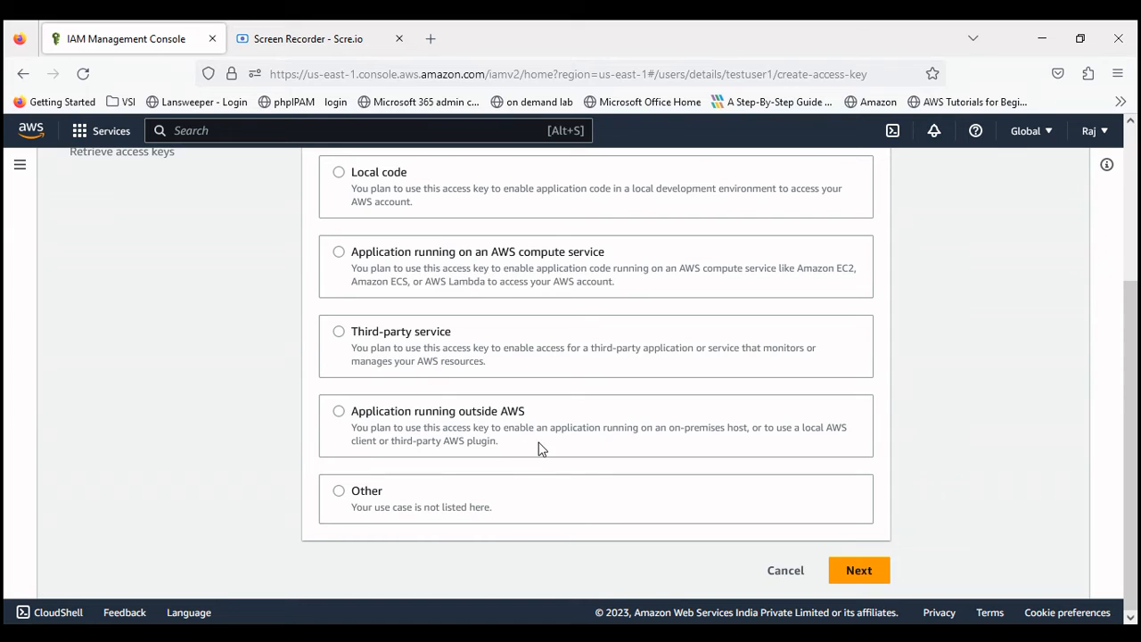
mouse_move(381, 503)
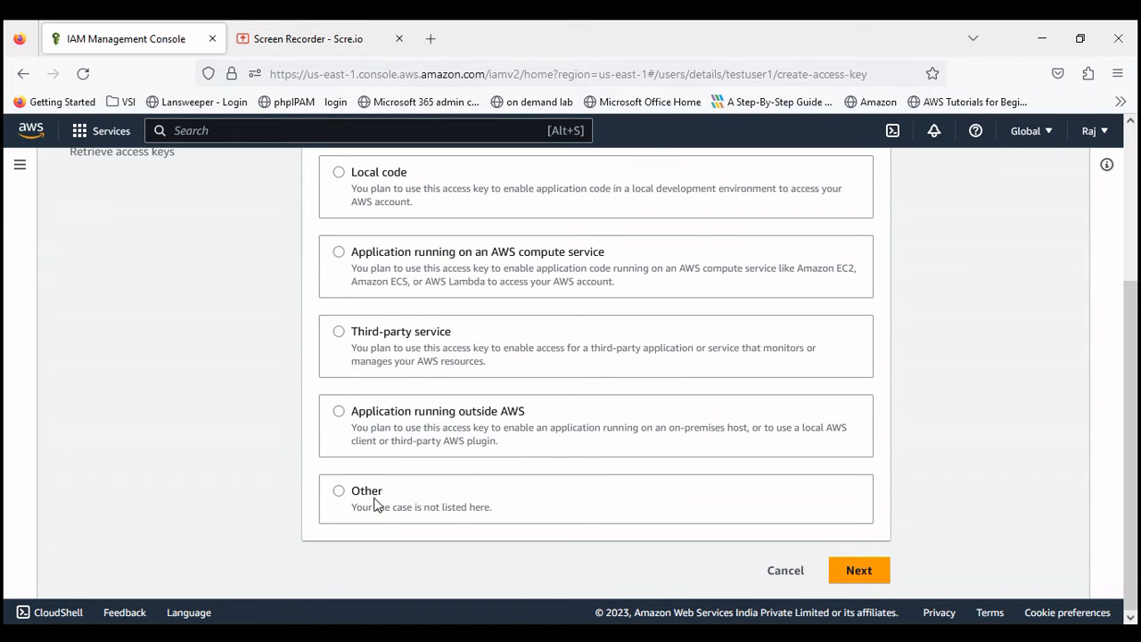
left_click(339, 491)
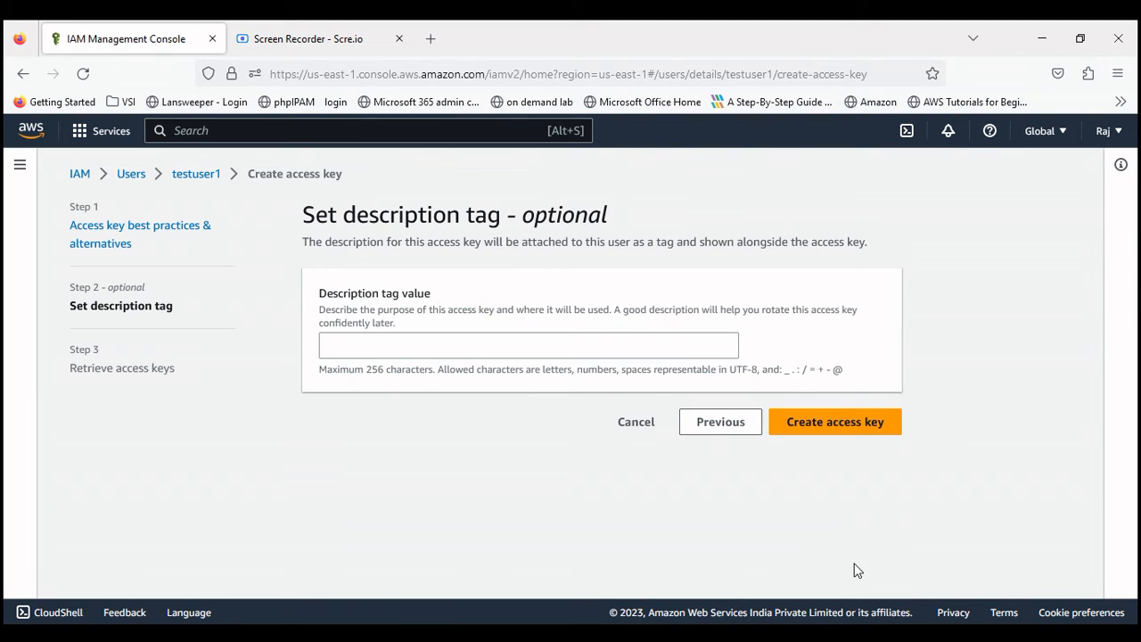
left_click(529, 345)
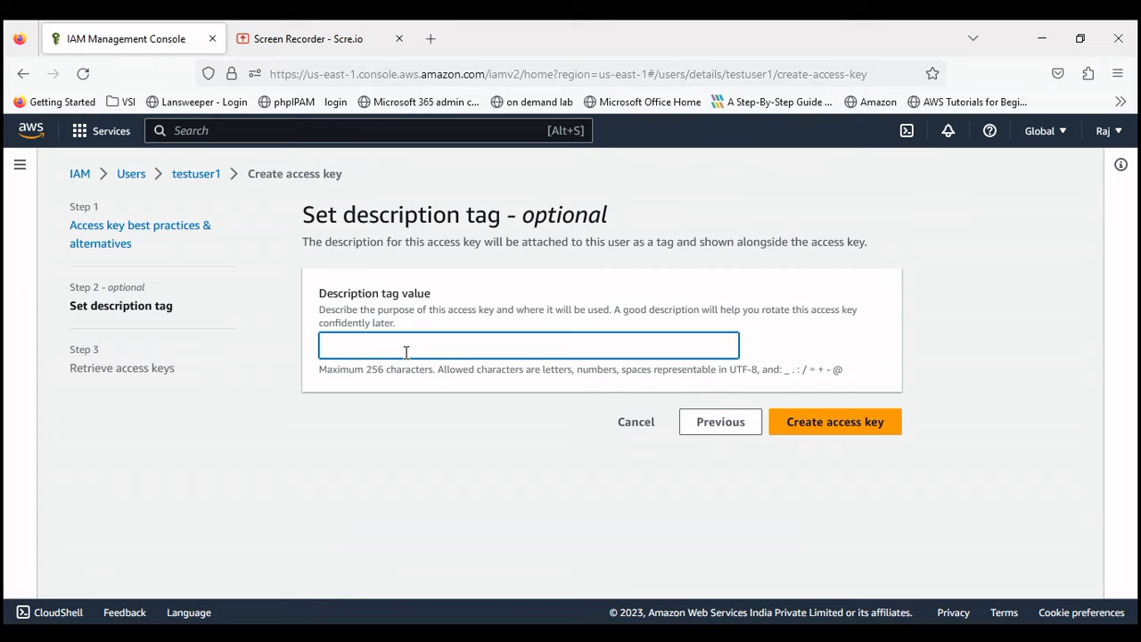
left_click(836, 422)
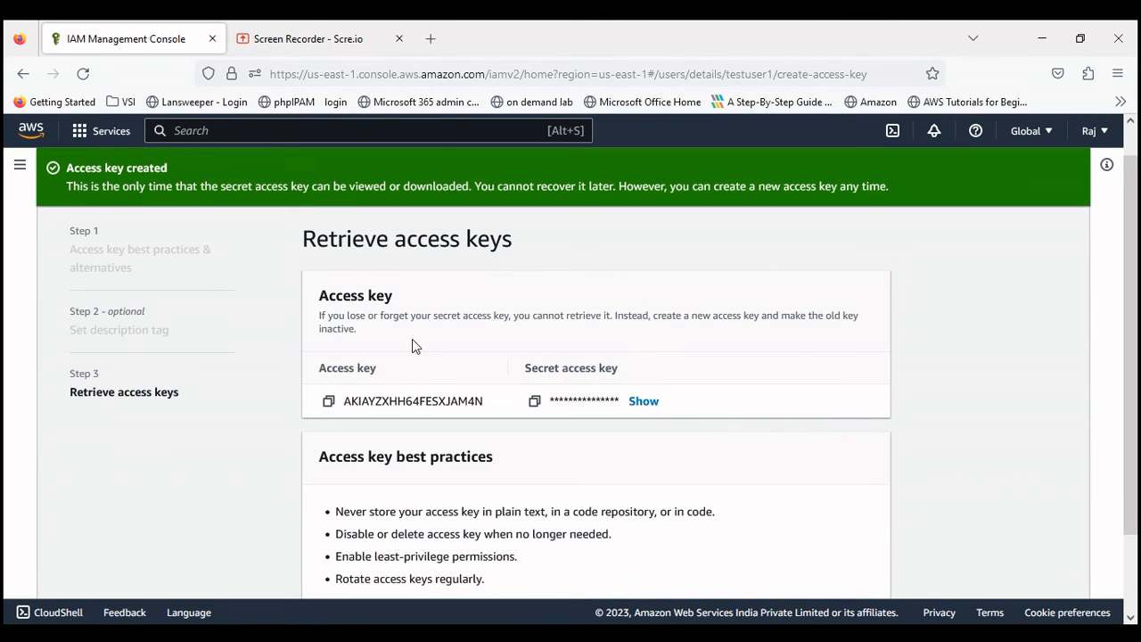
mouse_move(397, 348)
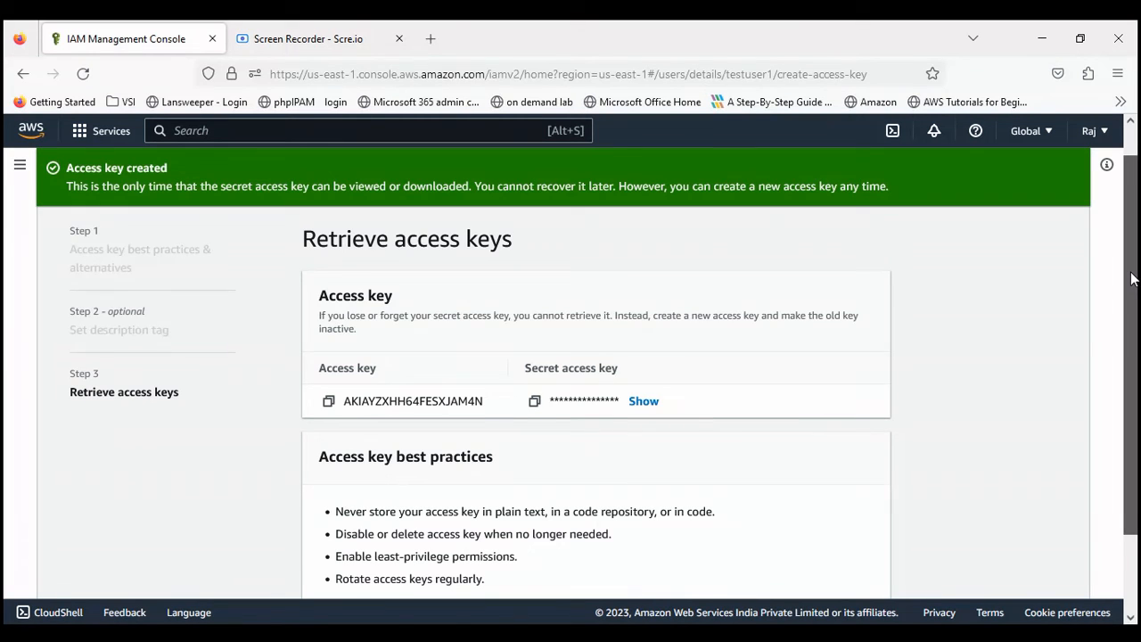
Download testuser1_accessKeys.csv and finish, leaving Access key 1 Active.
scroll("down", 3)
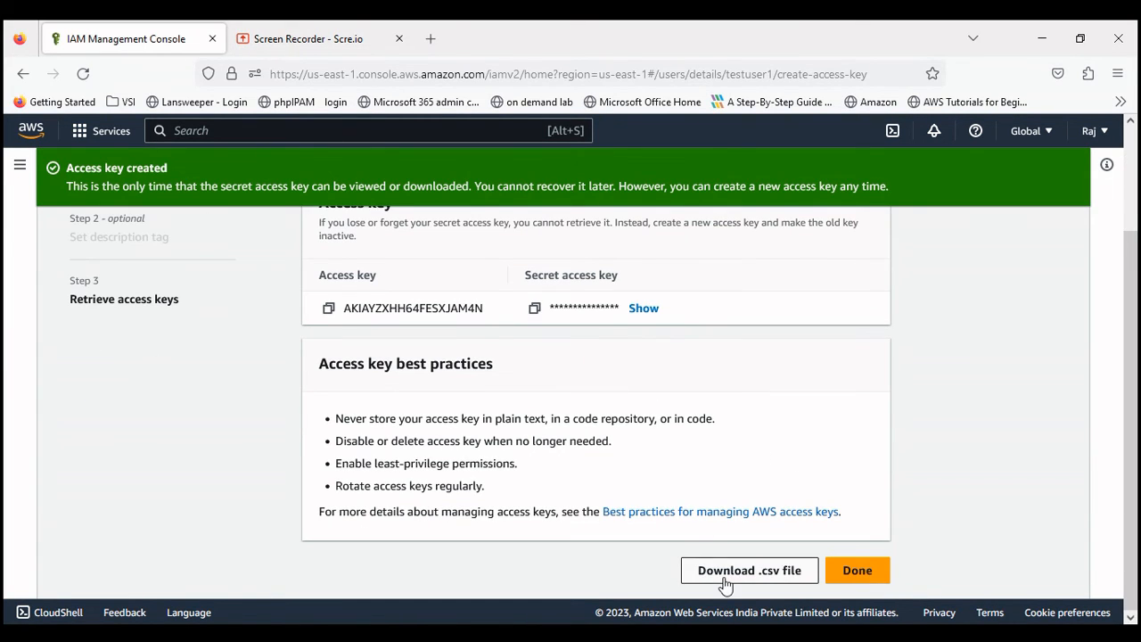
left_click(748, 570)
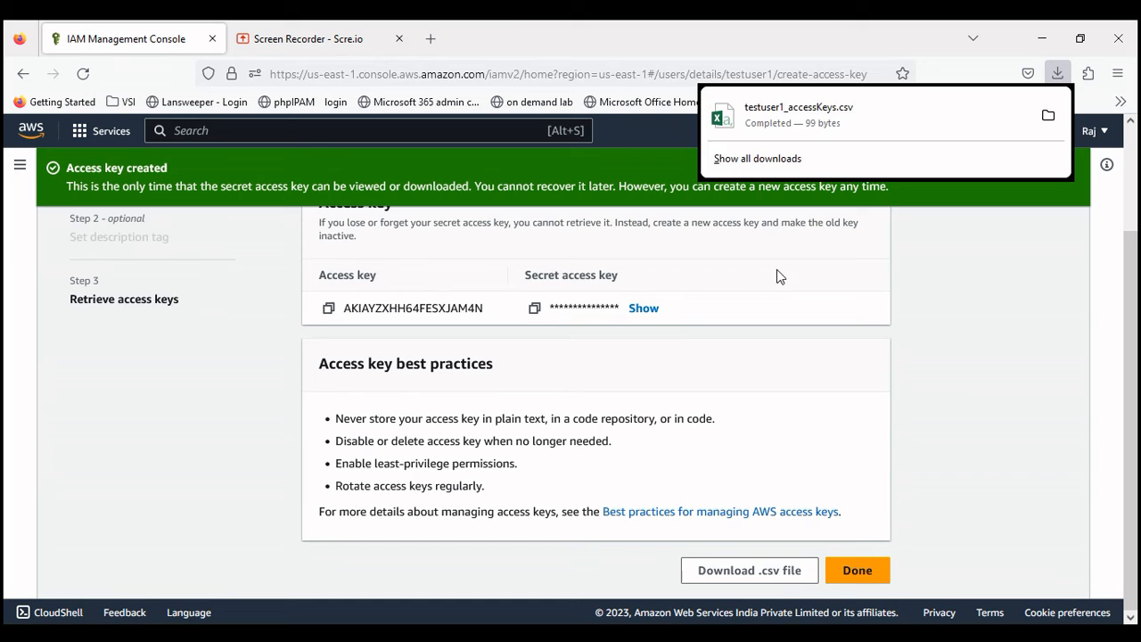
mouse_move(963, 283)
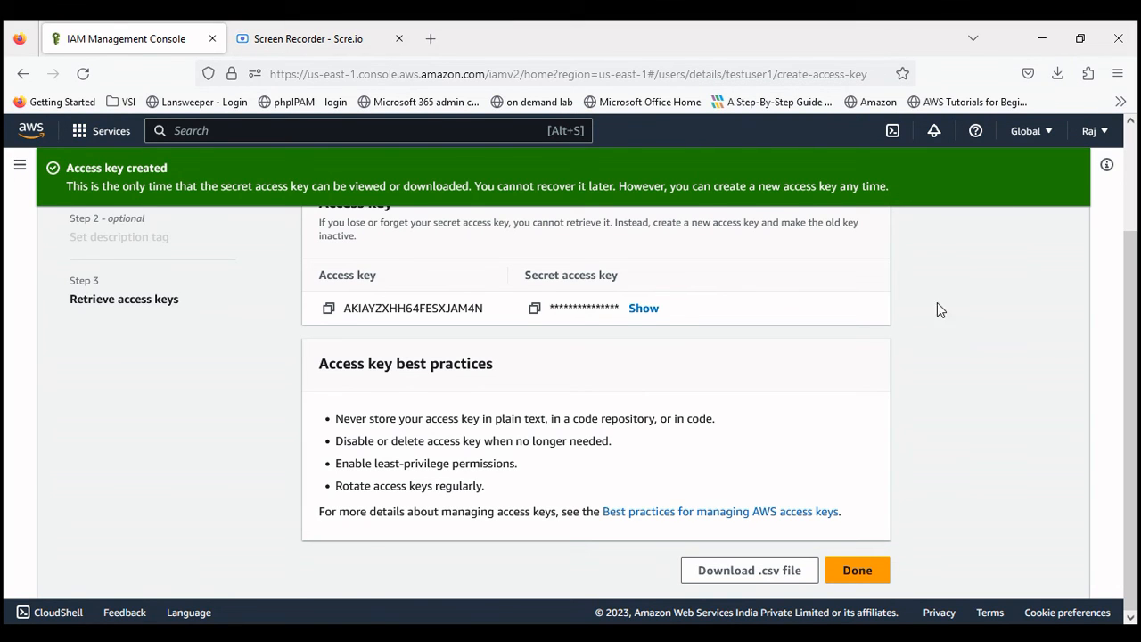
left_click(857, 570)
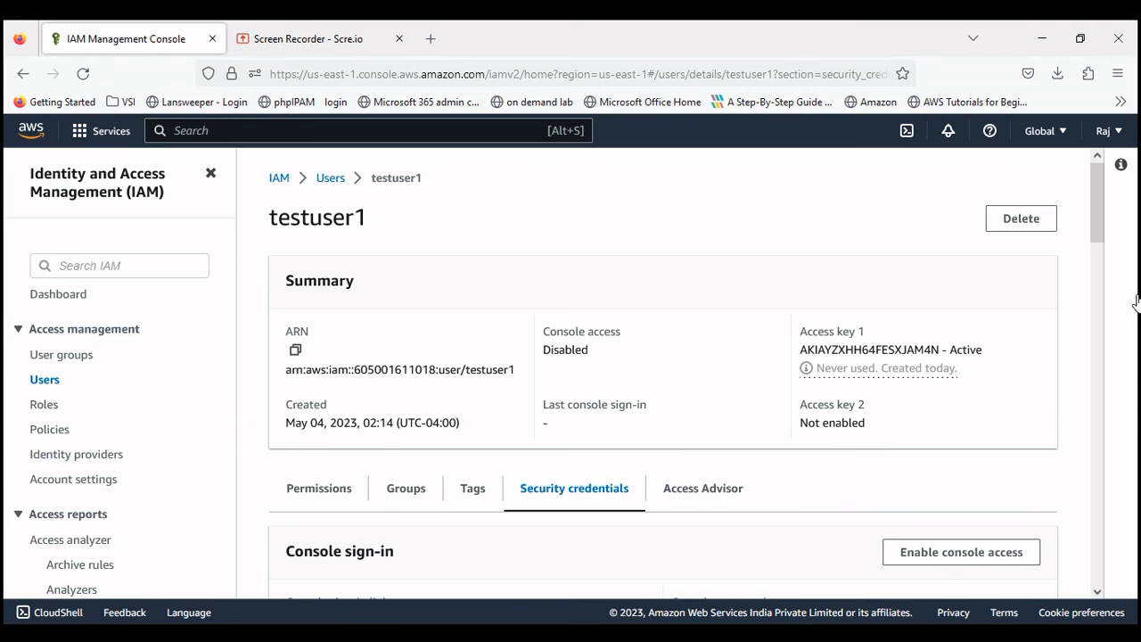
Go back to the IAM Users list showing testuser and testuser1.
scroll("down", 3)
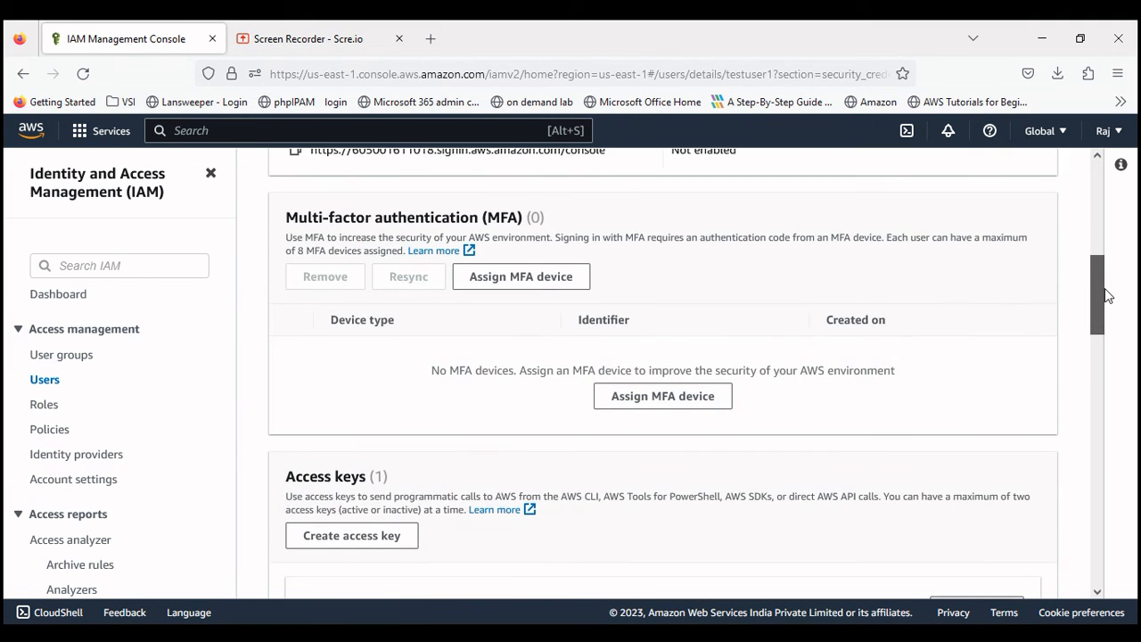
scroll("up", 3)
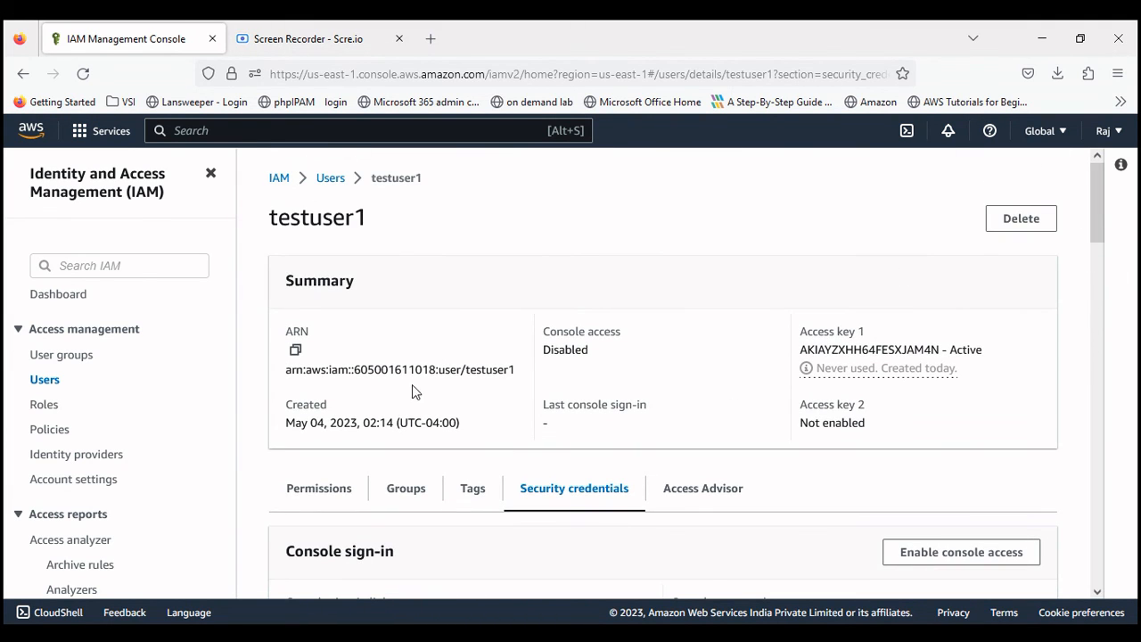
left_click(329, 177)
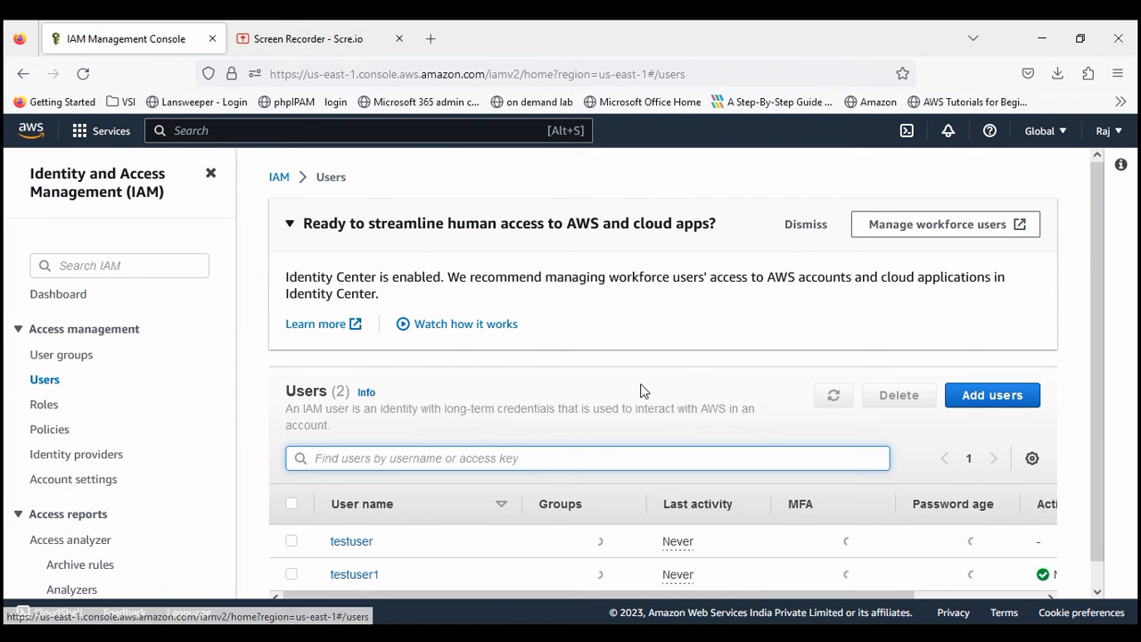
scroll("down", 3)
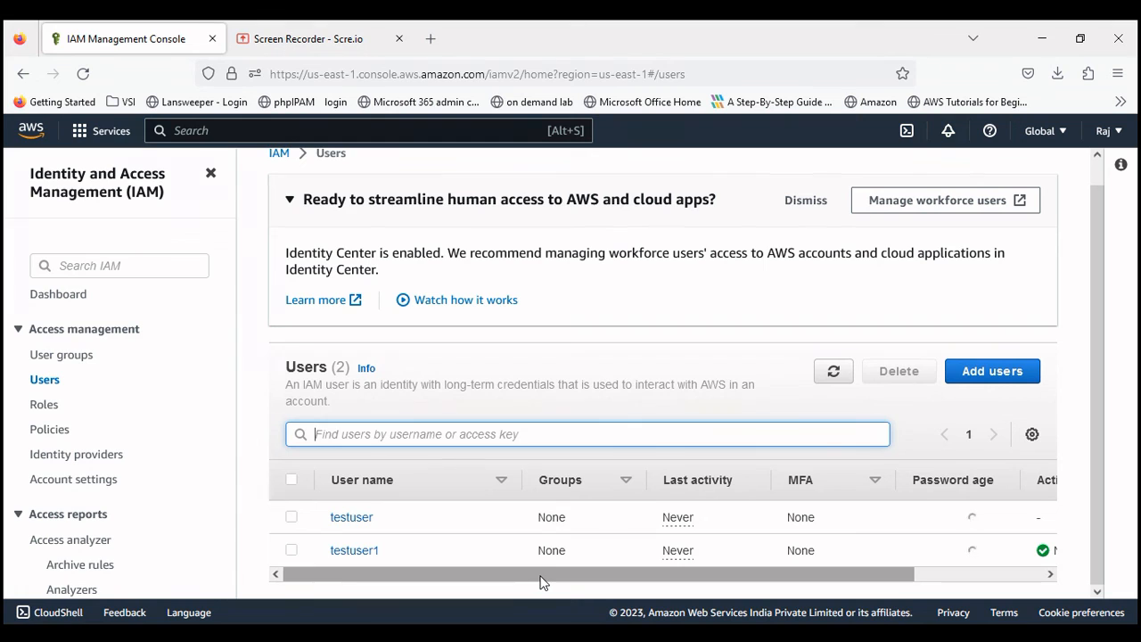
mouse_move(622, 238)
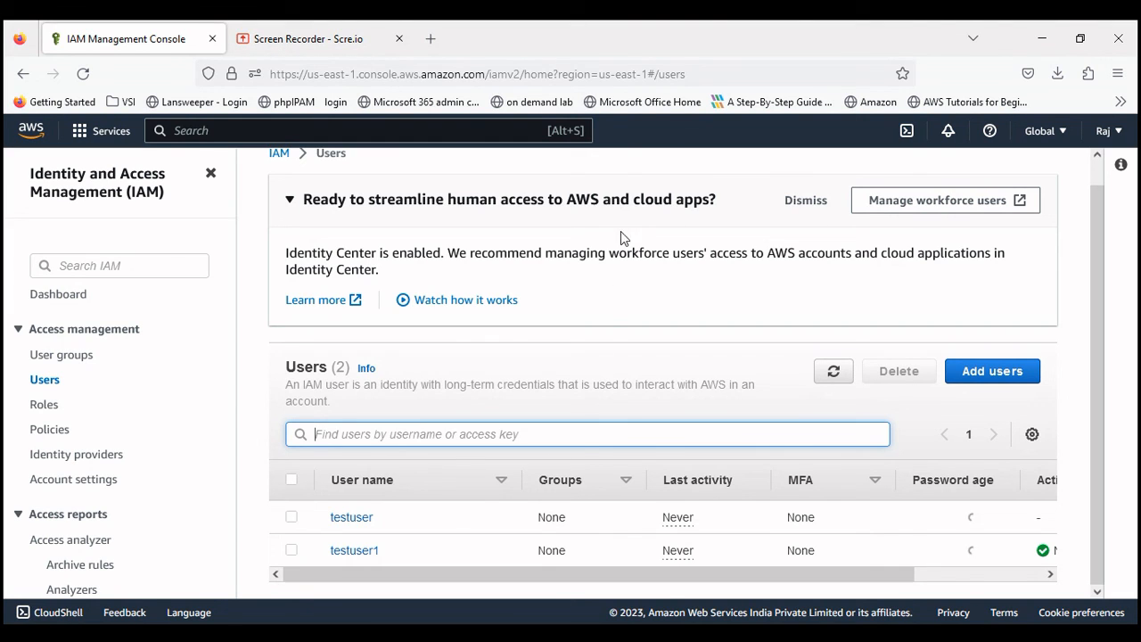